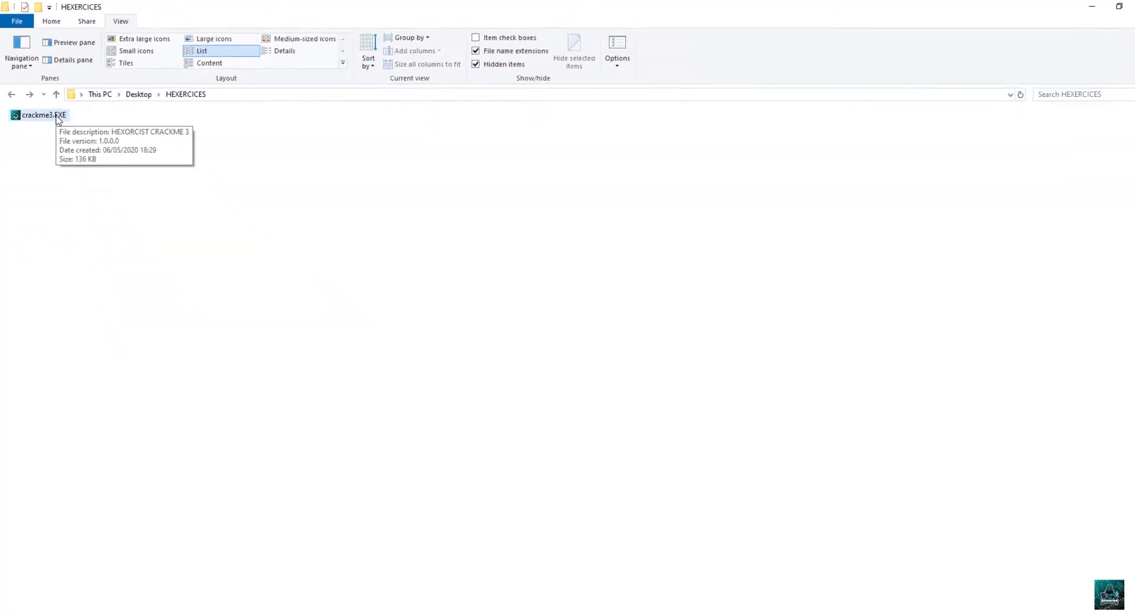
# Step: Run crackme3.EXE and submit a test serial 'myse' to see its behaviour
pyautogui.doubleClick(40, 114)
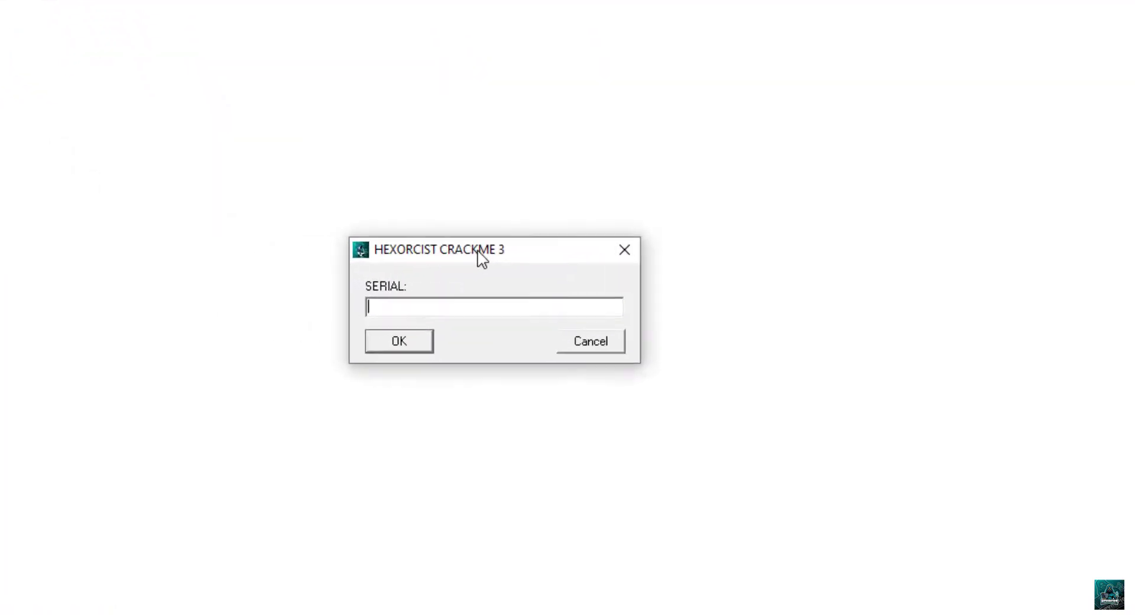
pyautogui.moveTo(478, 249); pyautogui.dragTo(572, 277)
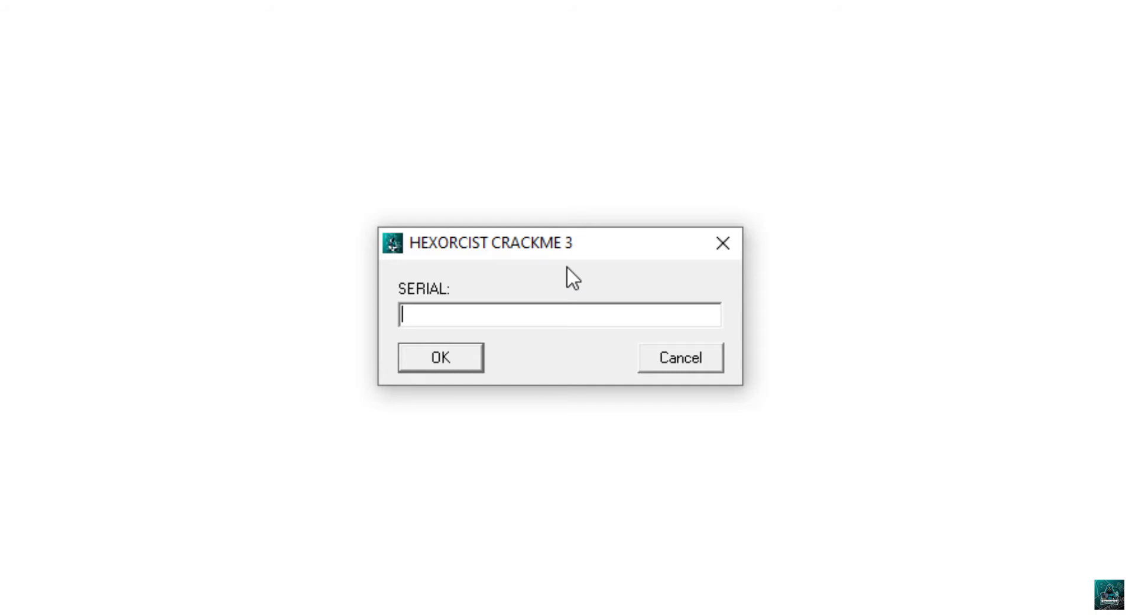
pyautogui.moveTo(530, 311)
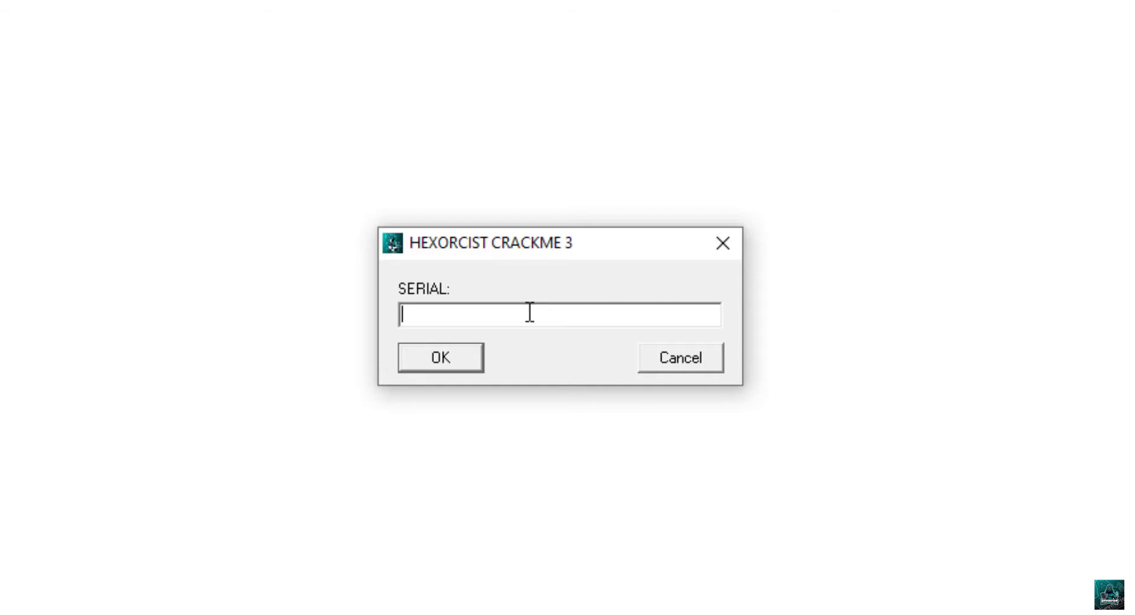
pyautogui.write('myserial')
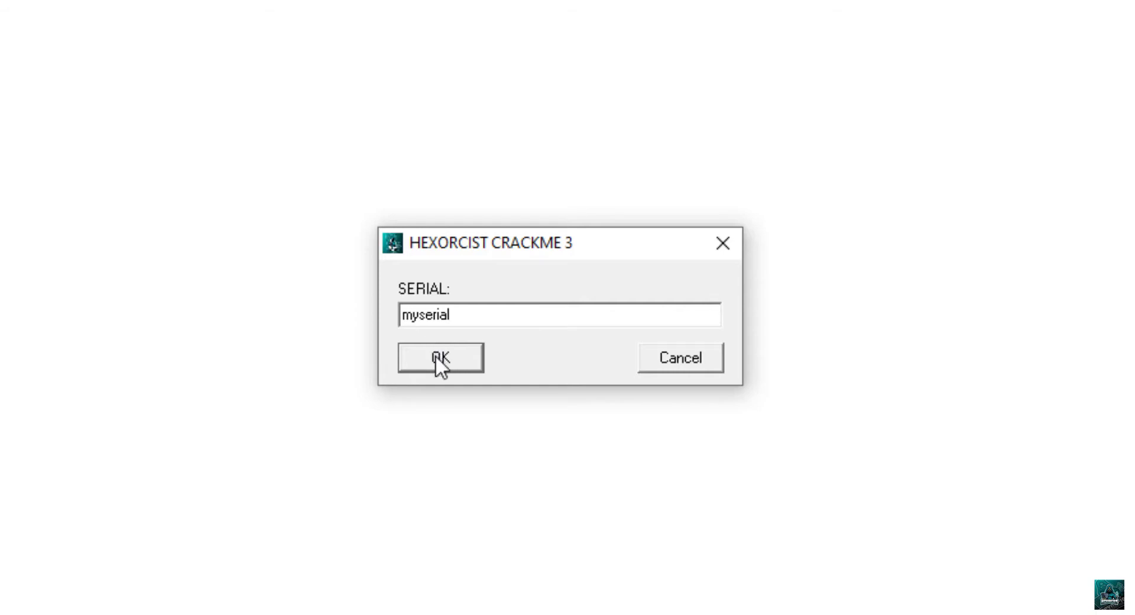
pyautogui.click(440, 358)
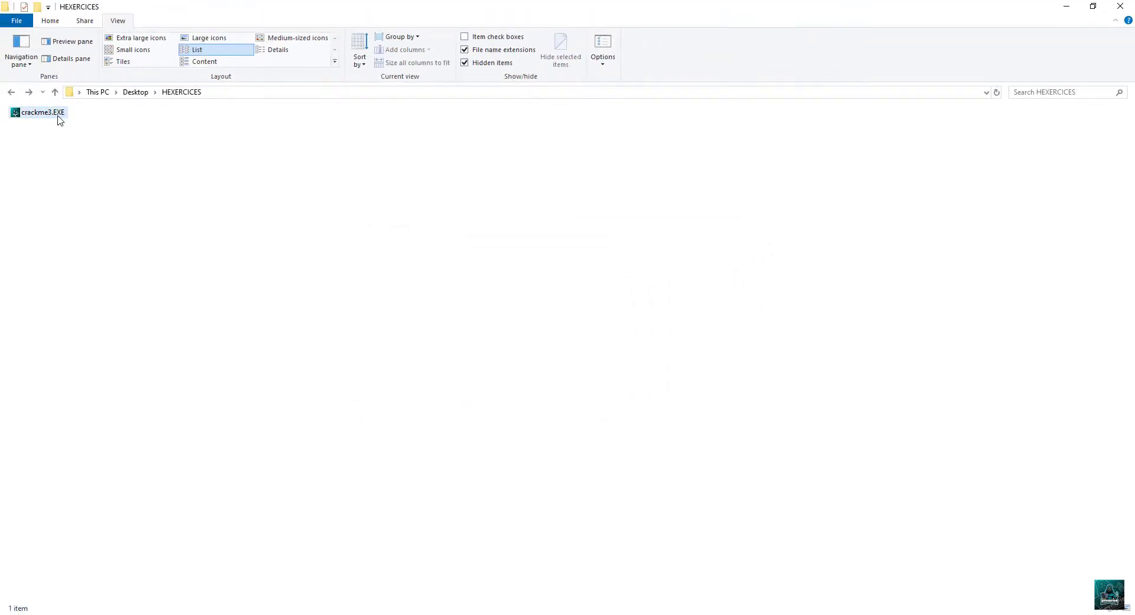
# Step: Load crackme3.EXE into IDA with resources included and show start as a flat listing
pyautogui.rightClick(43, 111)
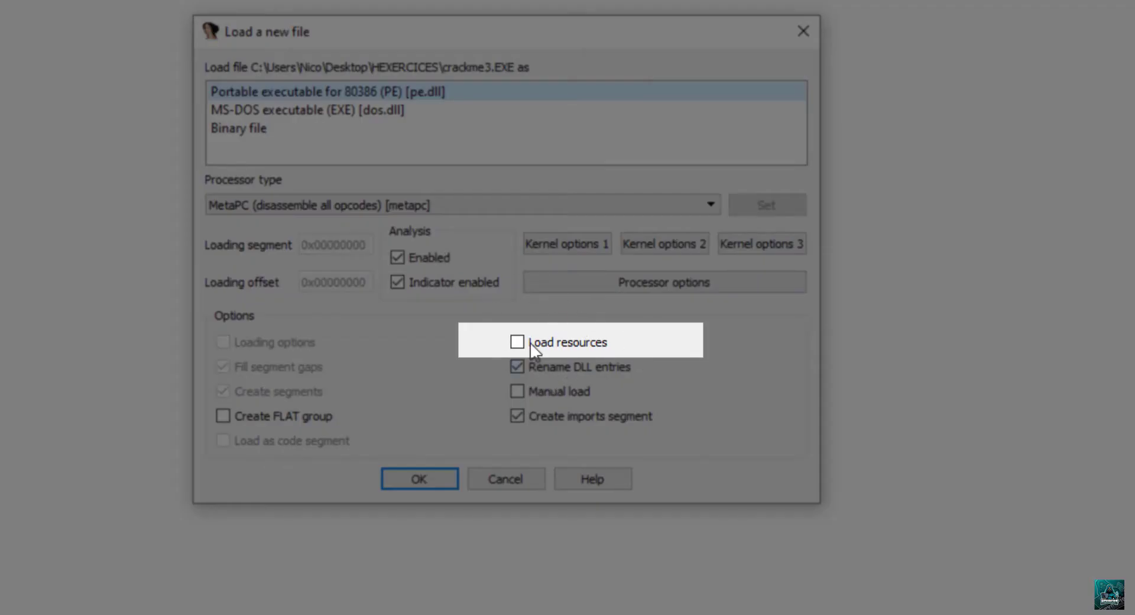
pyautogui.click(419, 478)
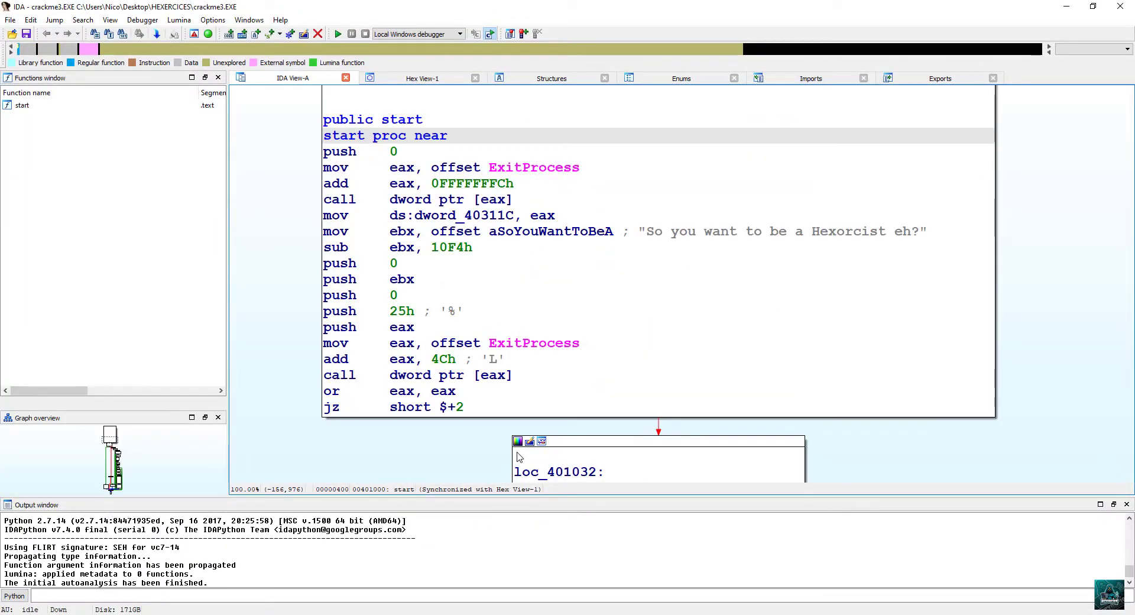
pyautogui.press('space')
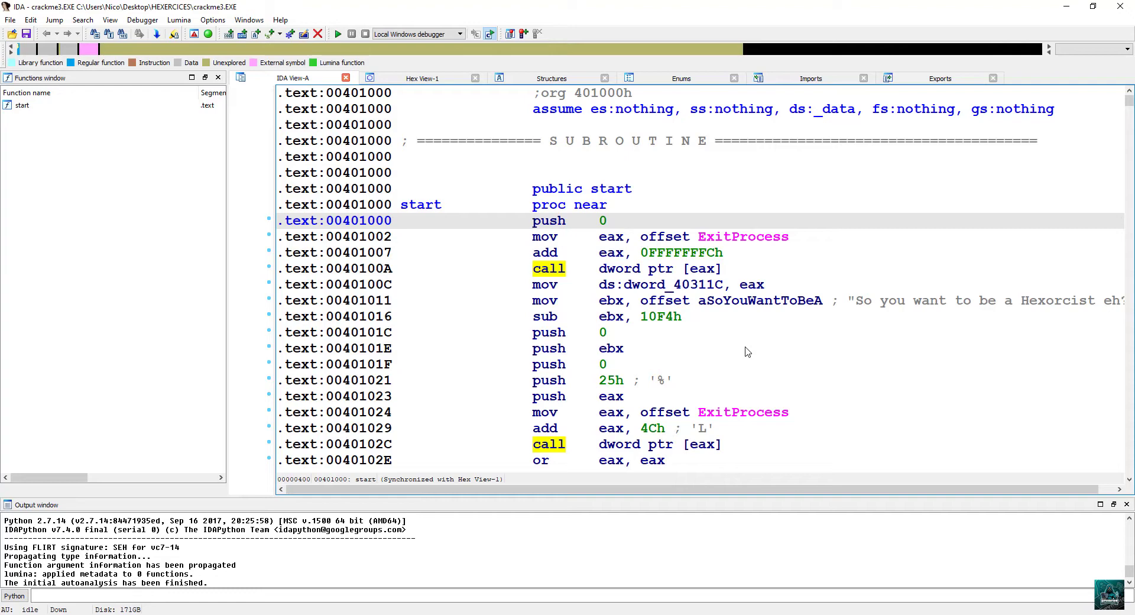
pyautogui.moveTo(811, 241)
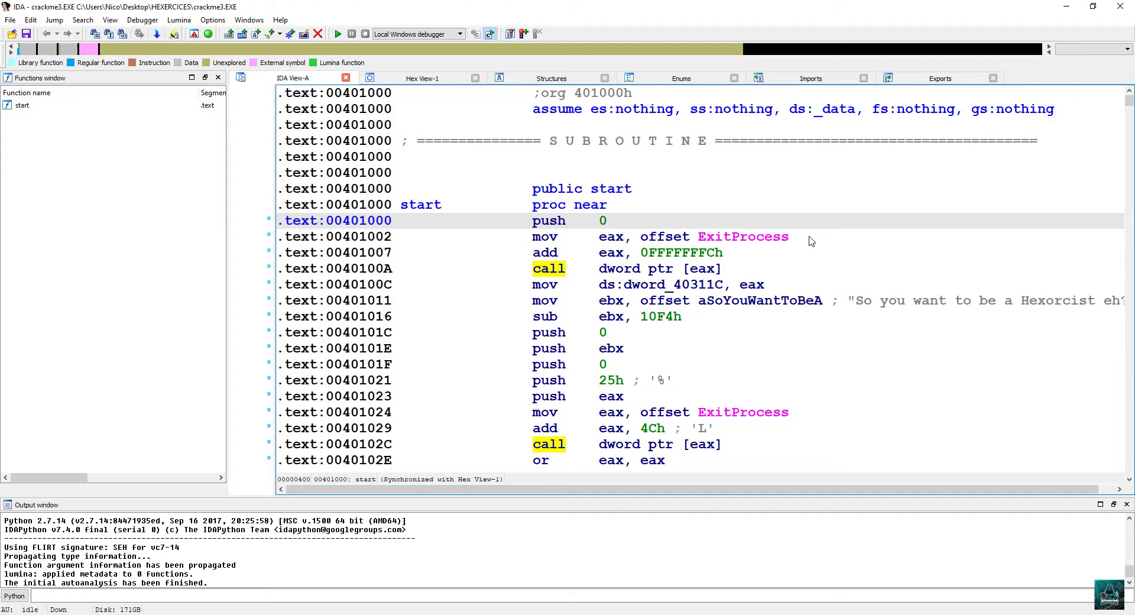
# Step: Show the binary's strings list with its welcome and hint messages
pyautogui.press('shift+f12')
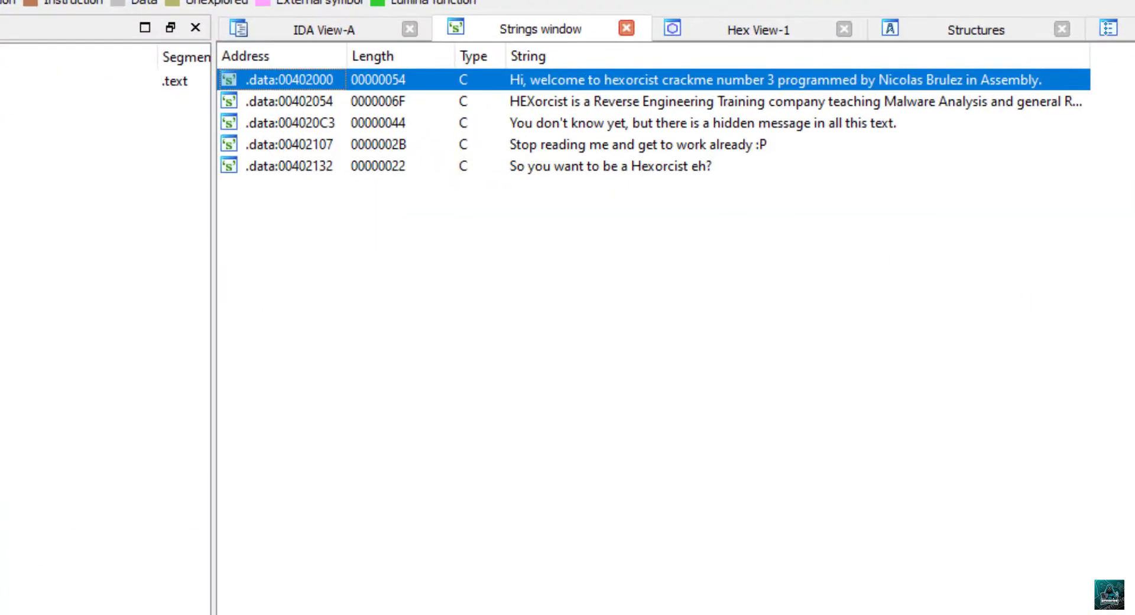
pyautogui.moveTo(708, 226)
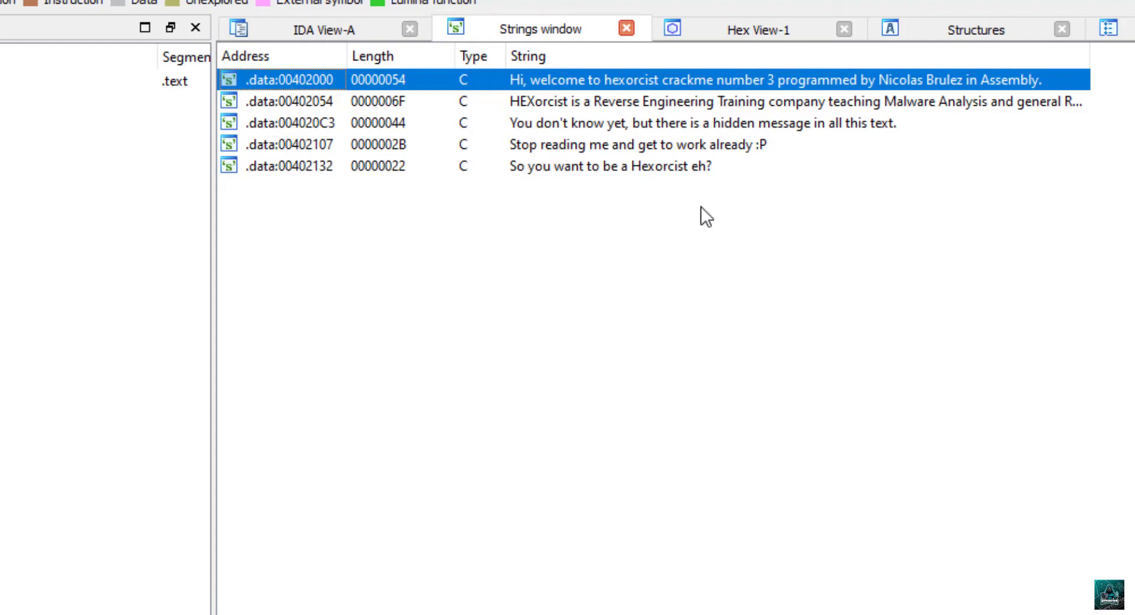
pyautogui.moveTo(631, 232)
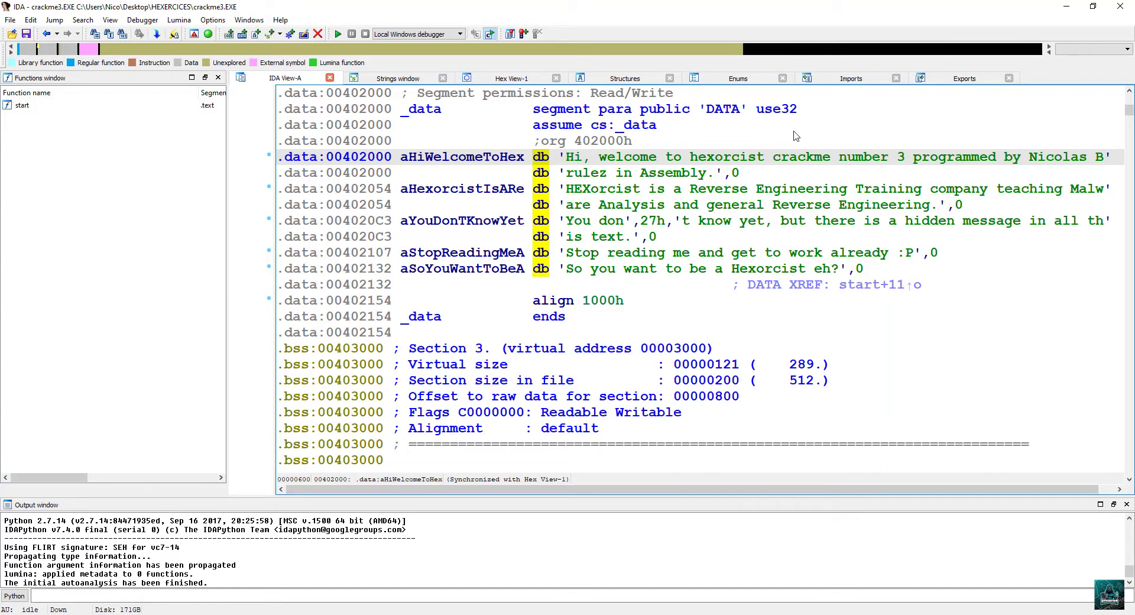
pyautogui.moveTo(757, 140)
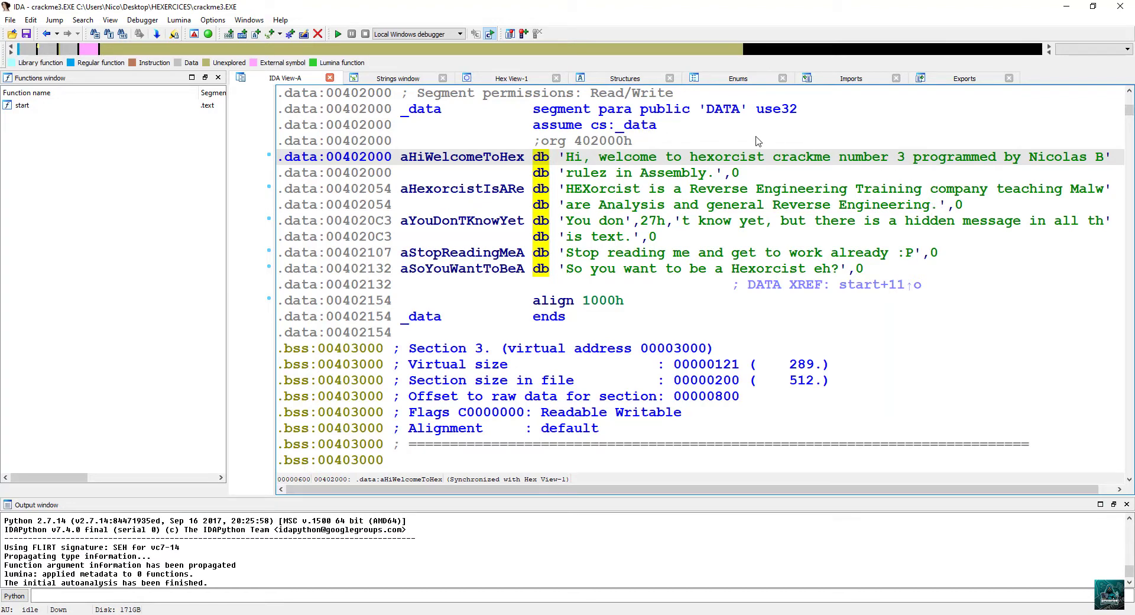
# Step: Jump from the Imports table to GetDlgItemTextA in .idata and review the USER32 imports' xrefs
pyautogui.click(851, 78)
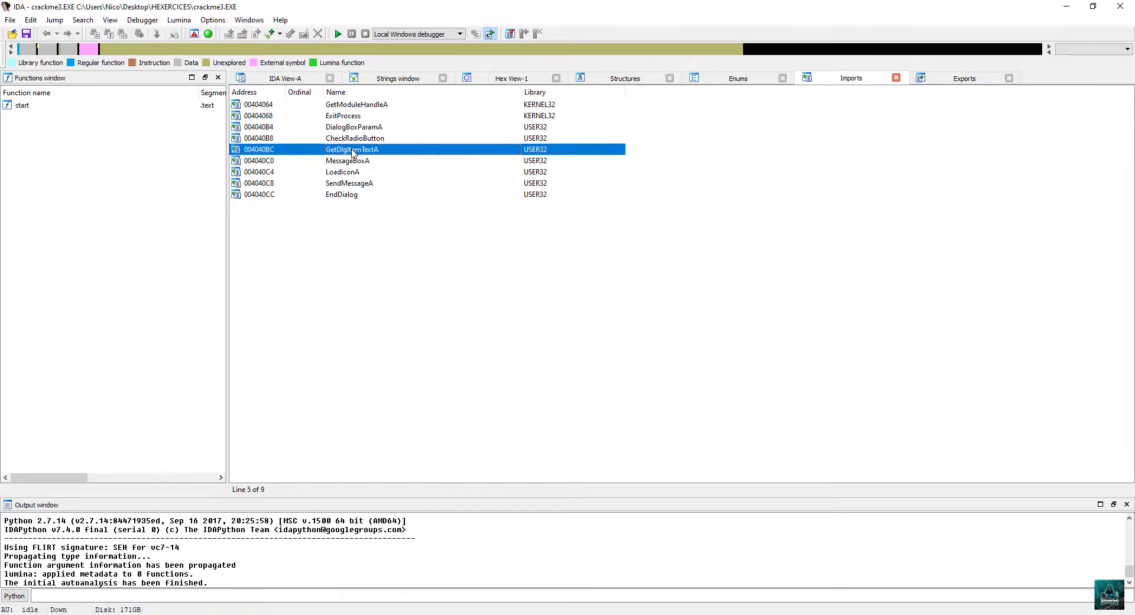
pyautogui.doubleClick(352, 149)
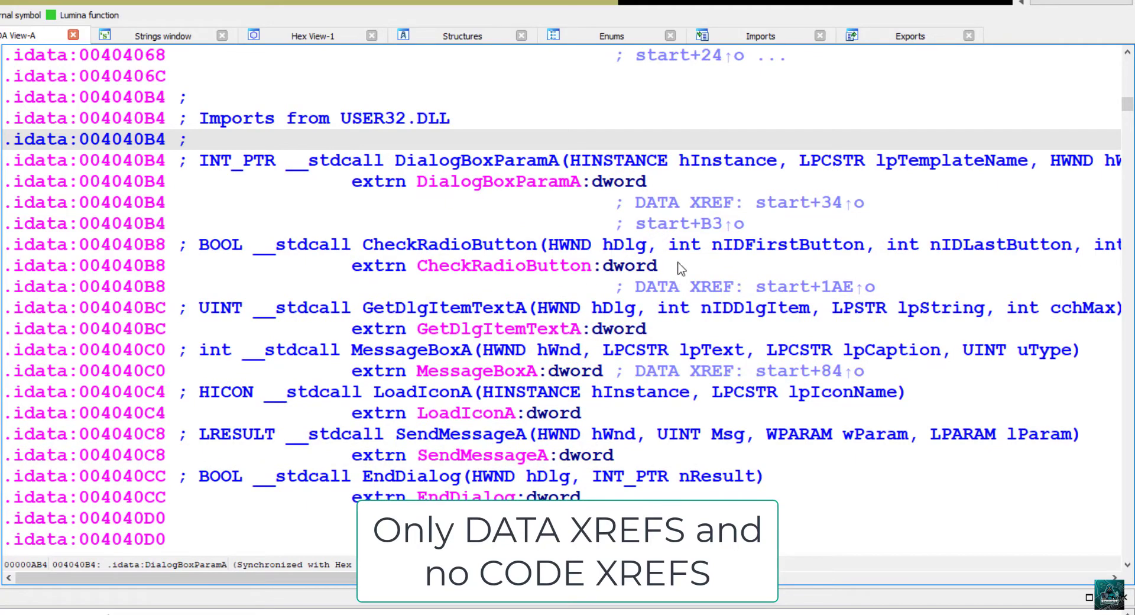
pyautogui.moveTo(694, 205)
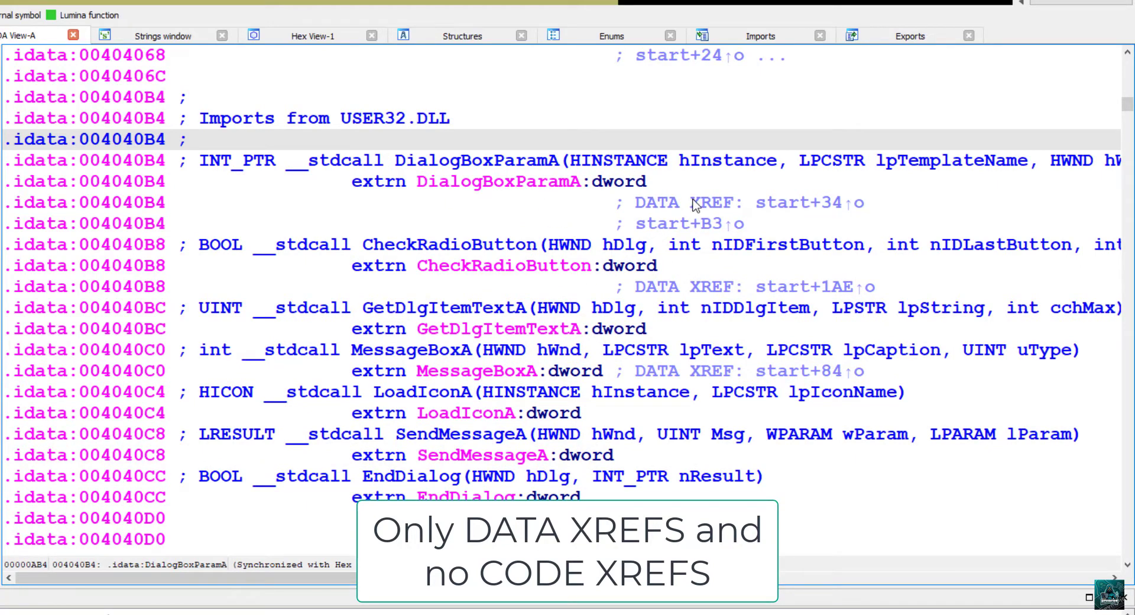
pyautogui.moveTo(764, 221)
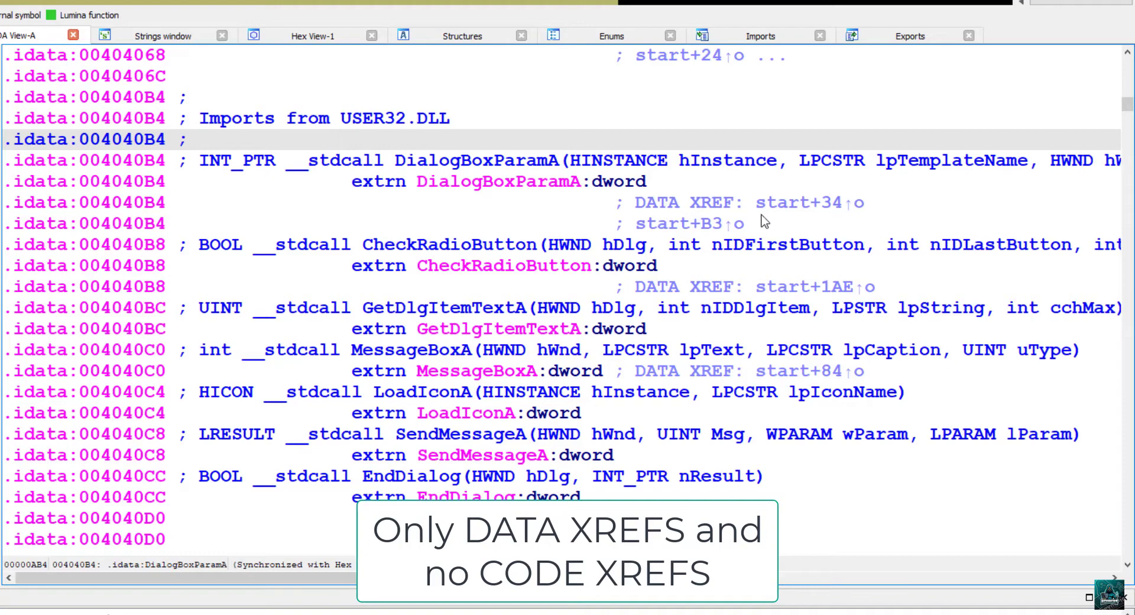
pyautogui.moveTo(795, 203)
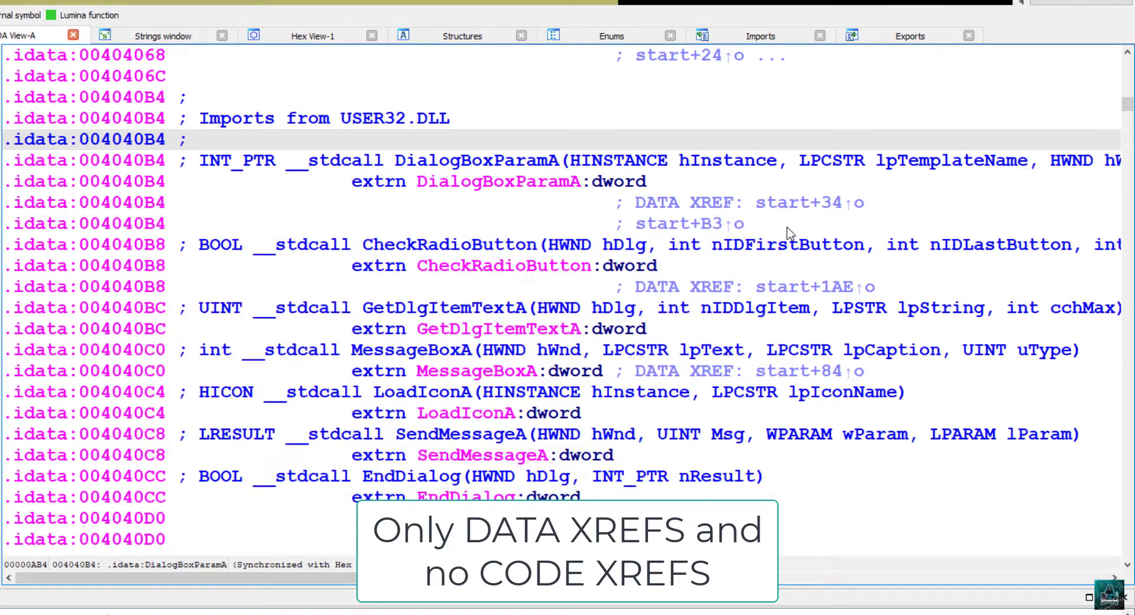
pyautogui.moveTo(713, 224)
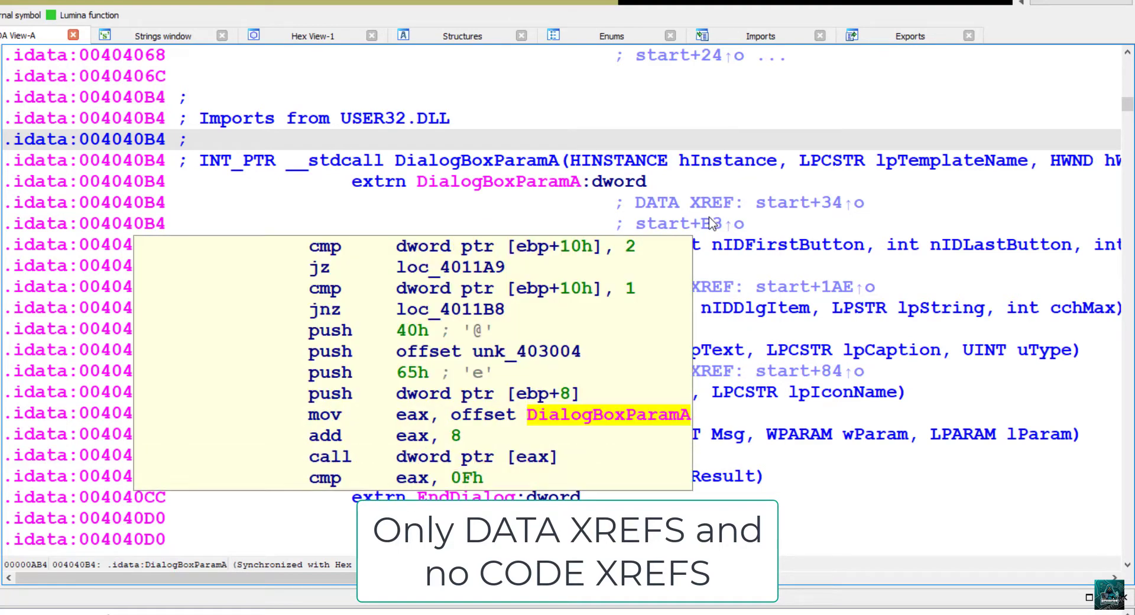
pyautogui.scroll(-3)
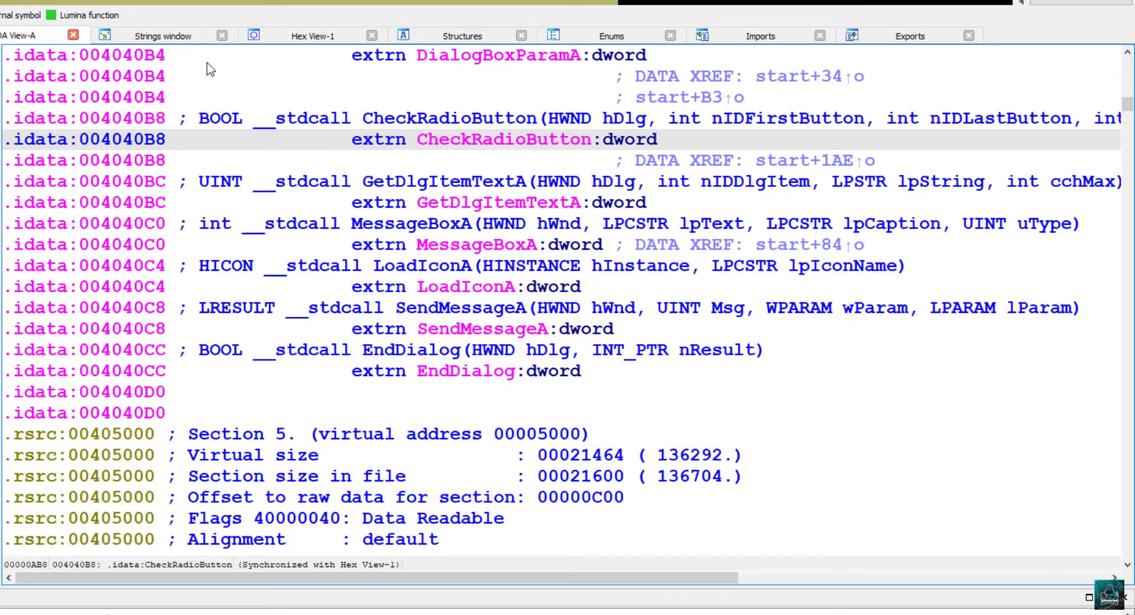
pyautogui.moveTo(438, 159)
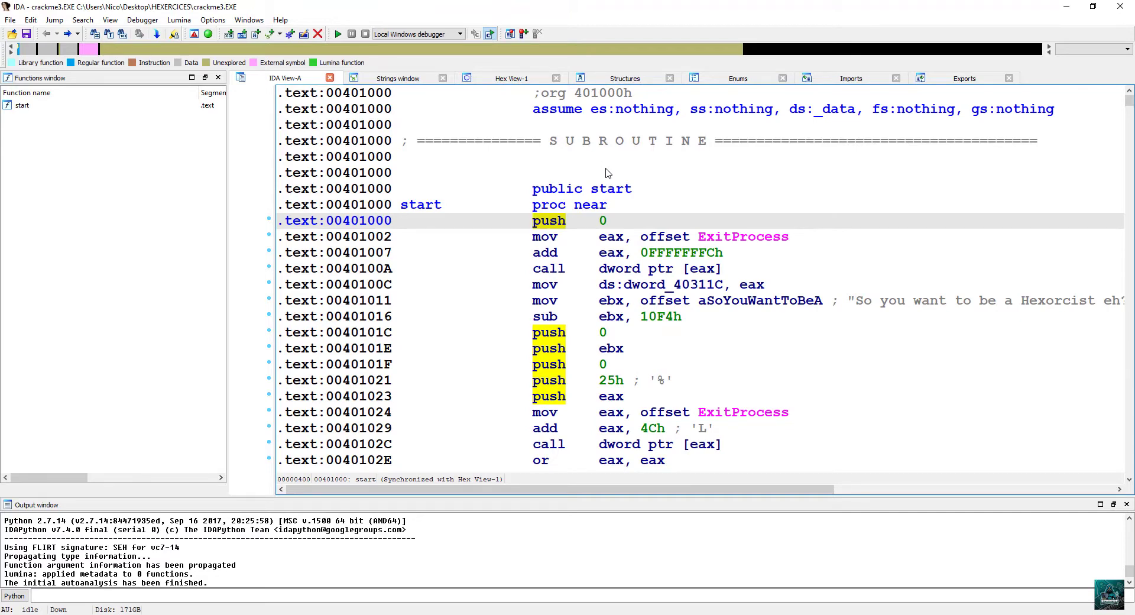
pyautogui.moveTo(527, 268)
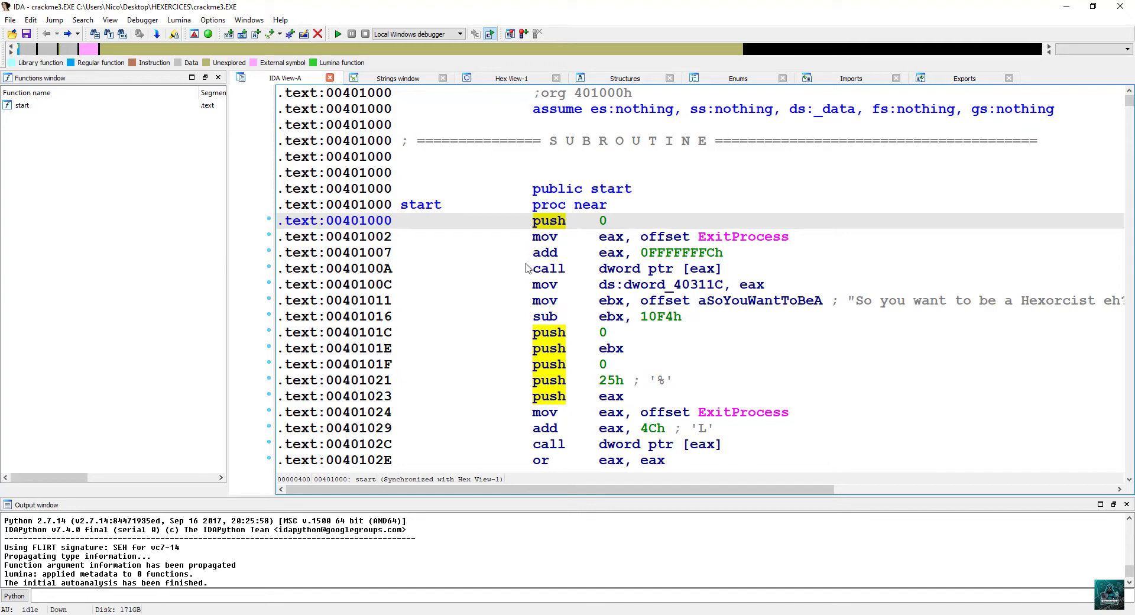
pyautogui.moveTo(740, 256)
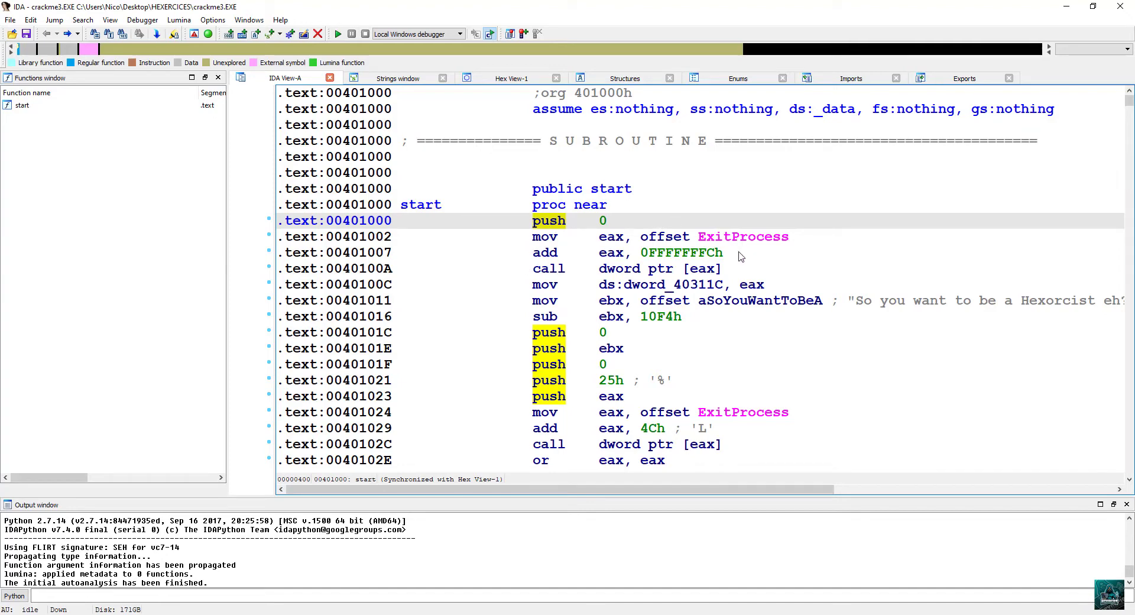
pyautogui.click(611, 236)
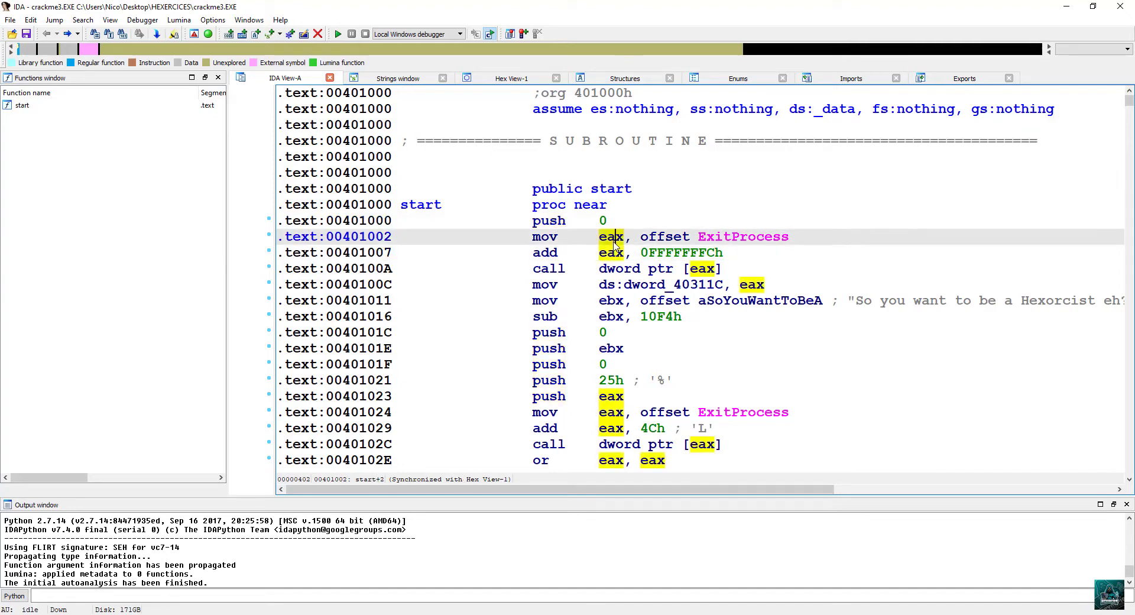
pyautogui.moveTo(606, 262)
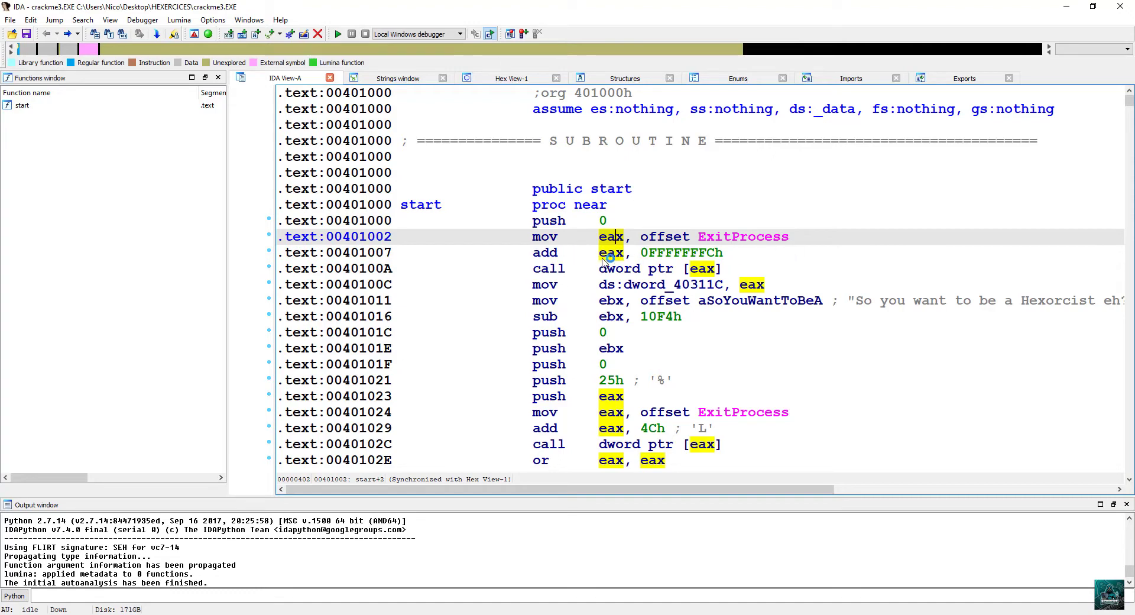
pyautogui.moveTo(709, 263)
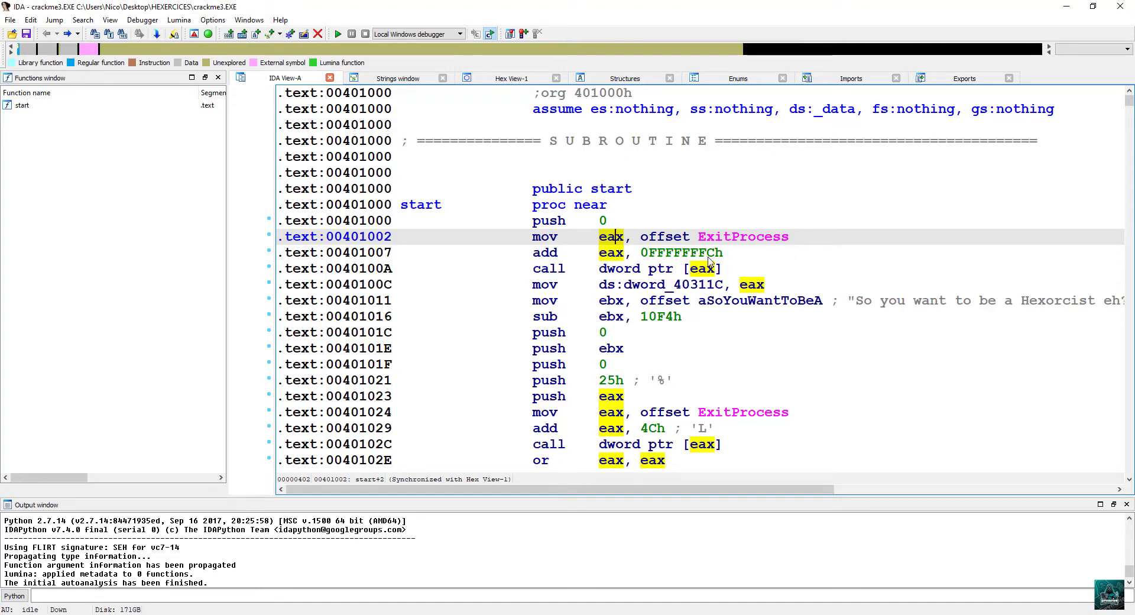
pyautogui.moveTo(724, 252)
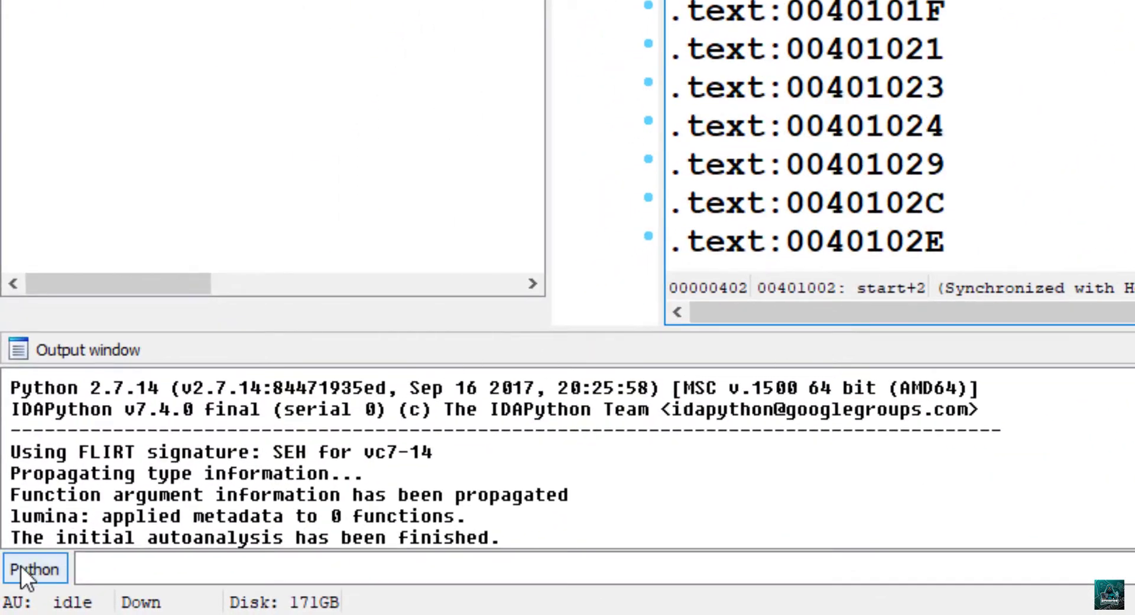
# Step: Evaluate ExitProcess + 0xFFFFFFFC in the IDC console, yielding address 404064h
pyautogui.click(35, 568)
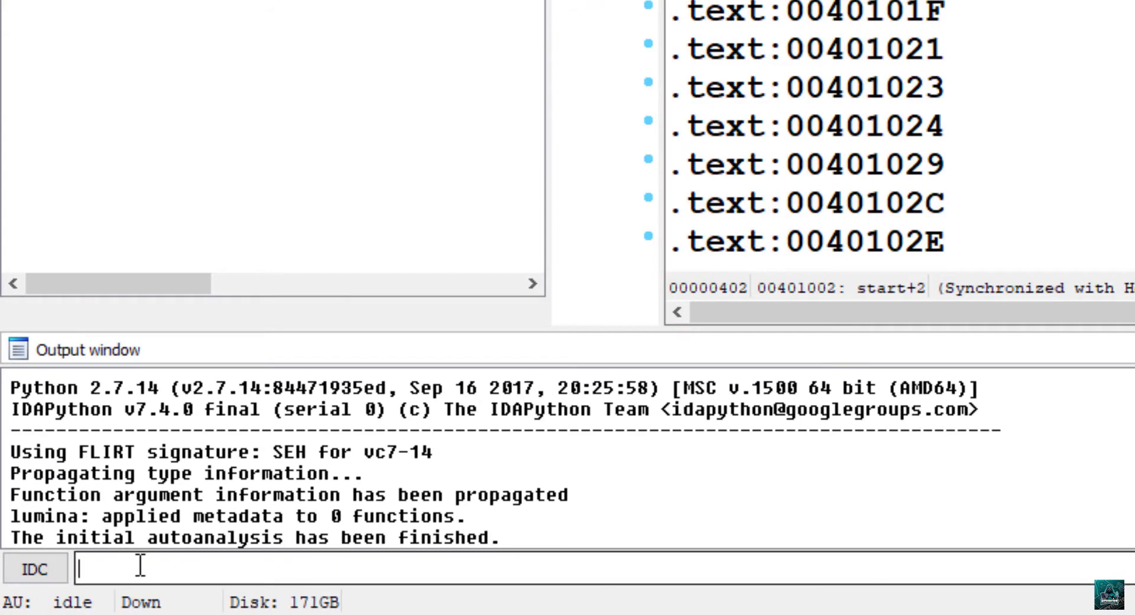
pyautogui.write('ExitProcess +')
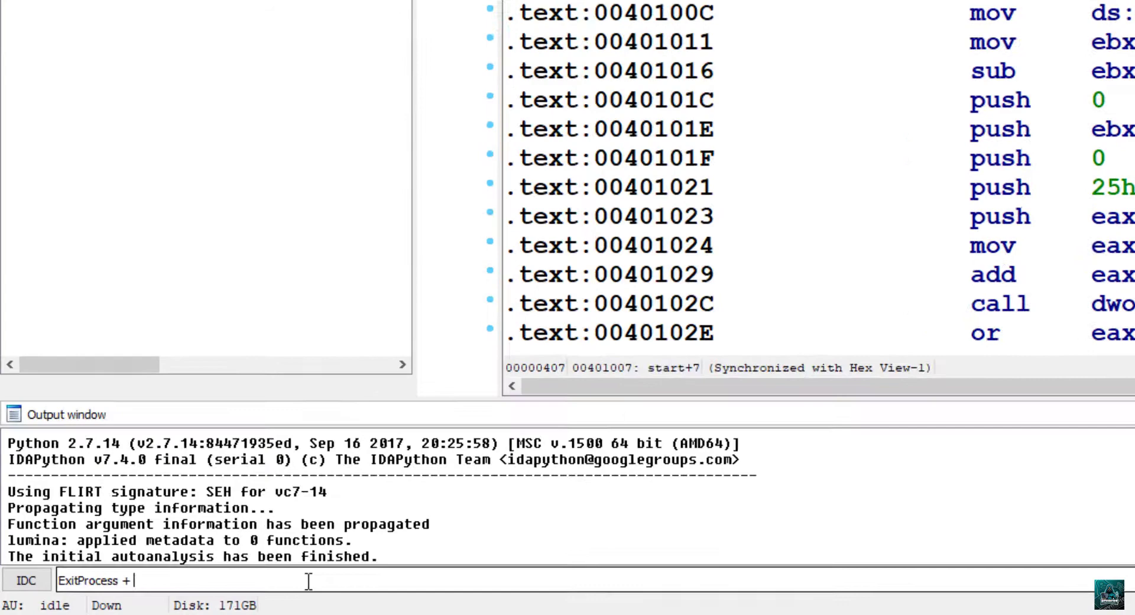
pyautogui.write('0FFFFFFF')
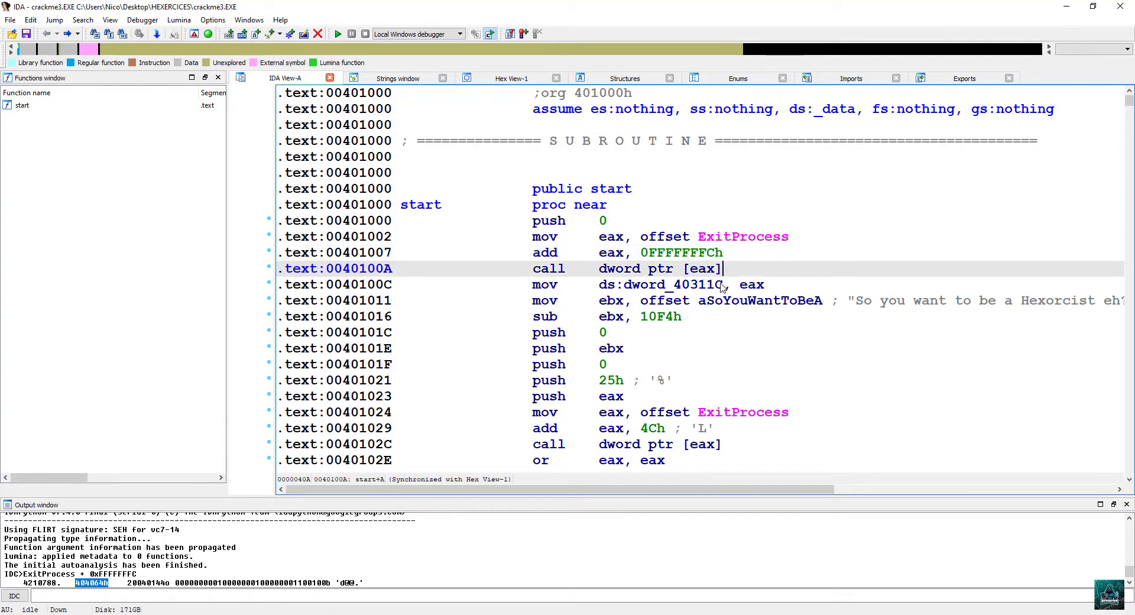
pyautogui.moveTo(695, 284)
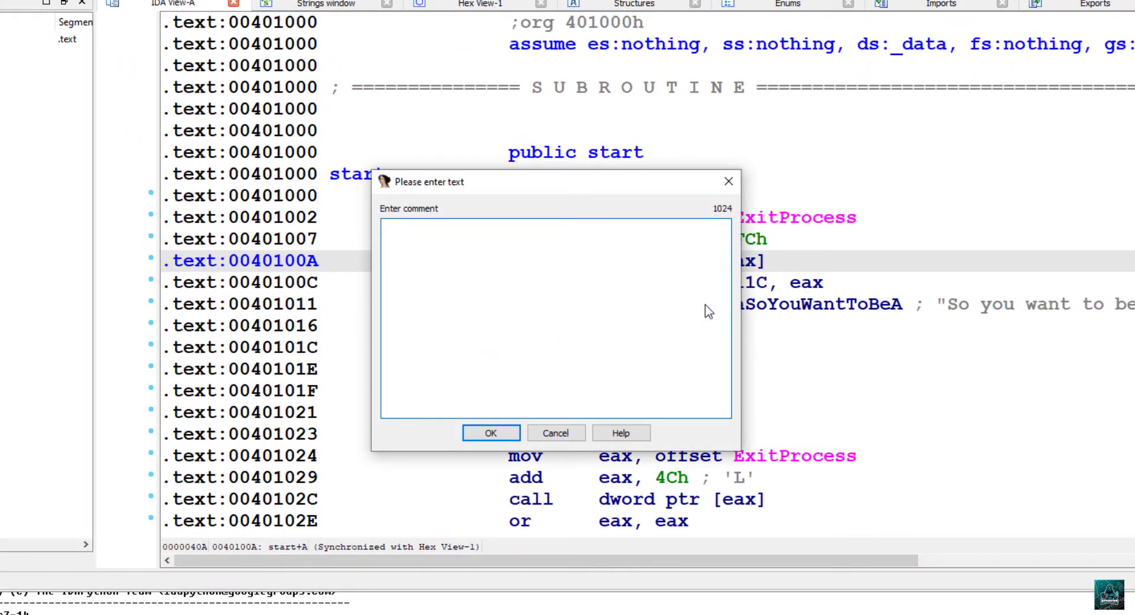
# Step: Comment the call at 0040100A with GetModuleHandleA
pyautogui.write('GetModuleHandleA')
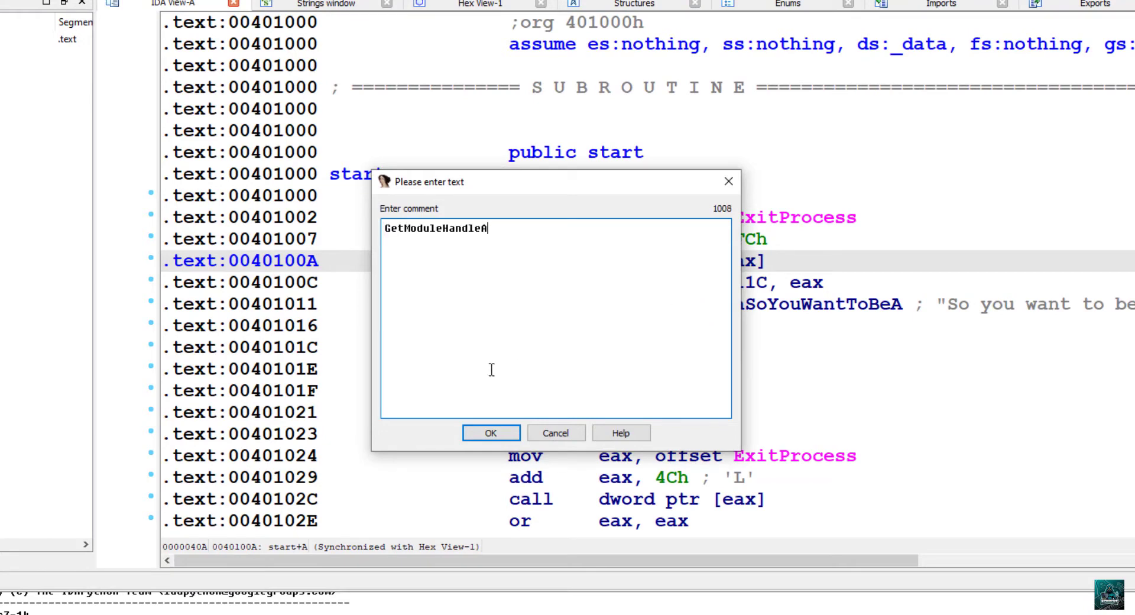
pyautogui.click(490, 432)
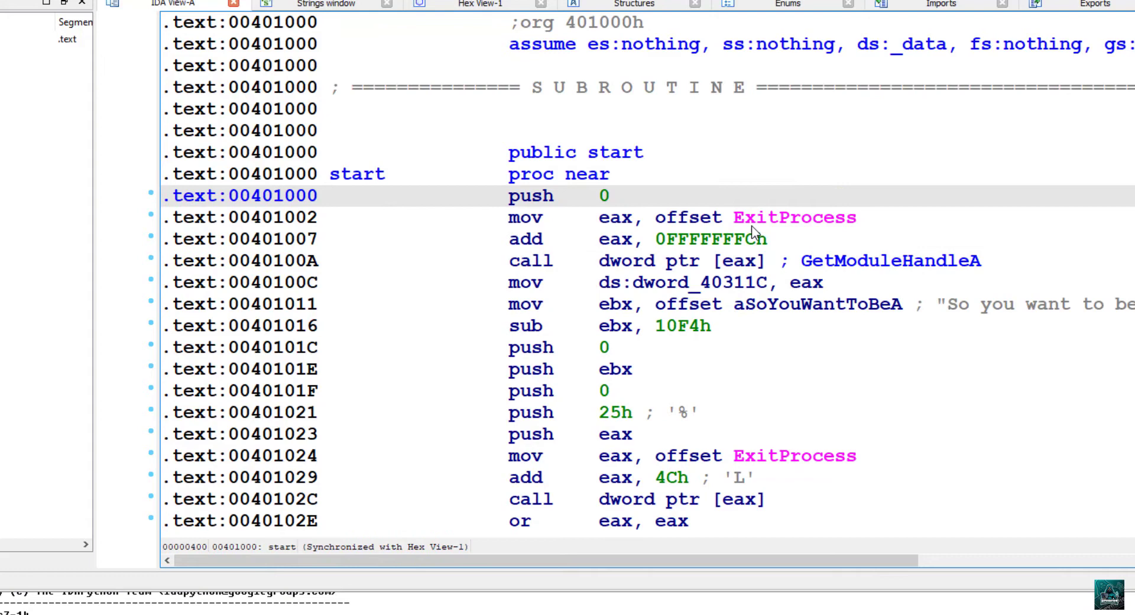
pyautogui.moveTo(515, 272)
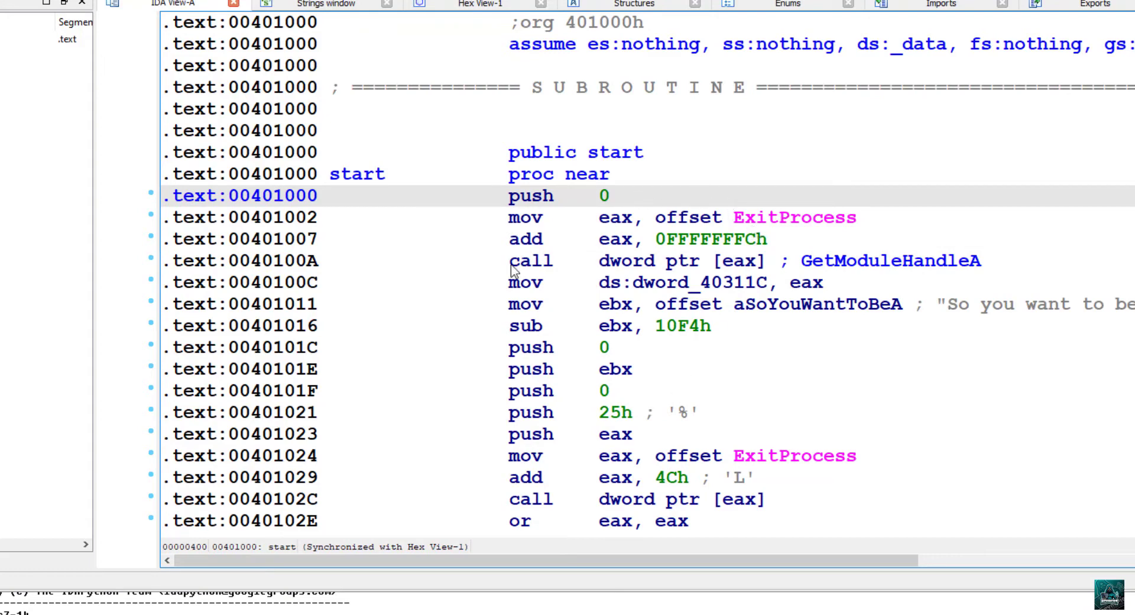
# Step: Set the [eax] operand of the call at 0040100A manually to GetModuleHandleA
pyautogui.click(531, 260)
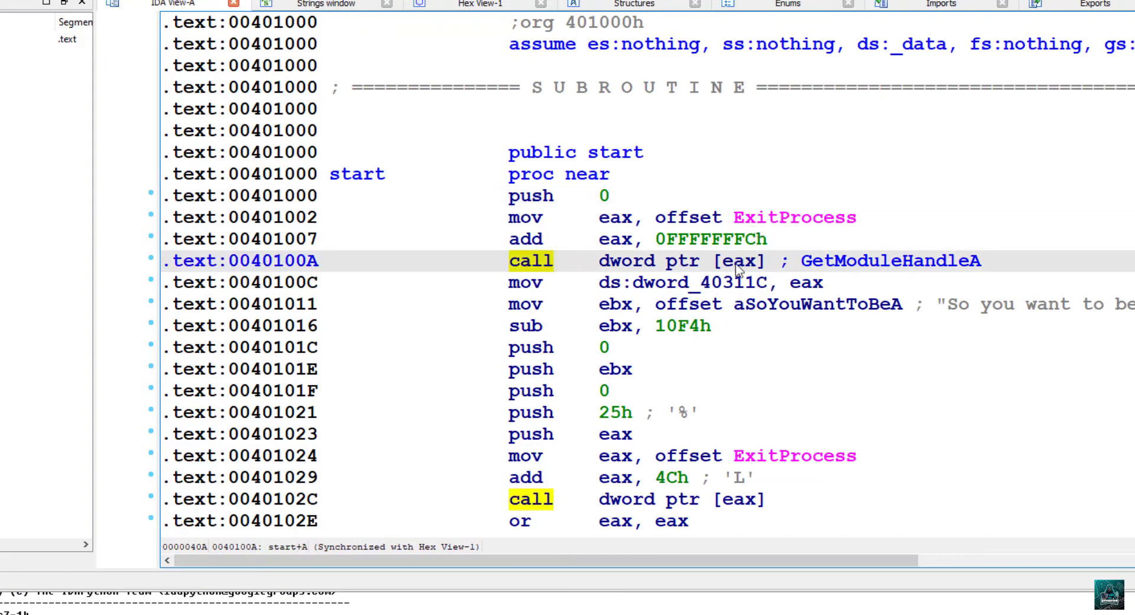
pyautogui.click(737, 260)
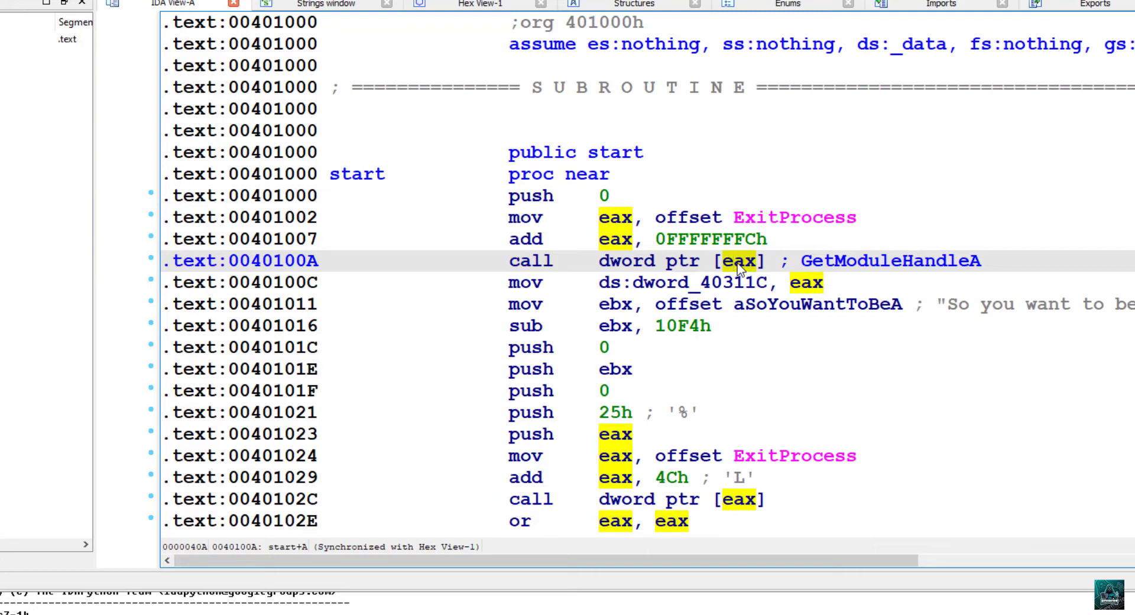
pyautogui.rightClick(738, 260)
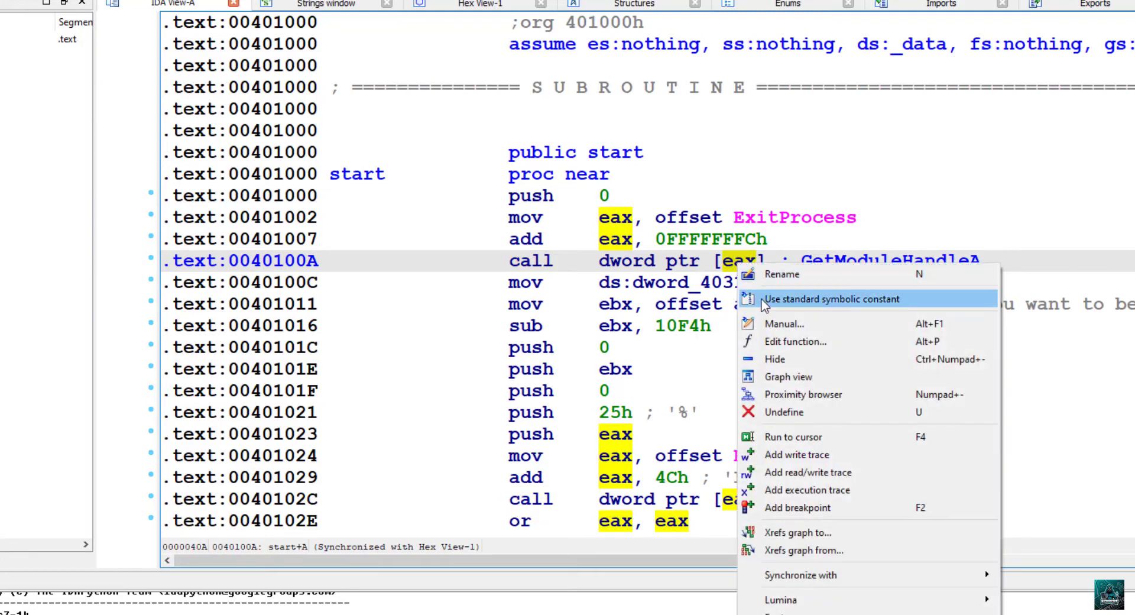
pyautogui.click(784, 323)
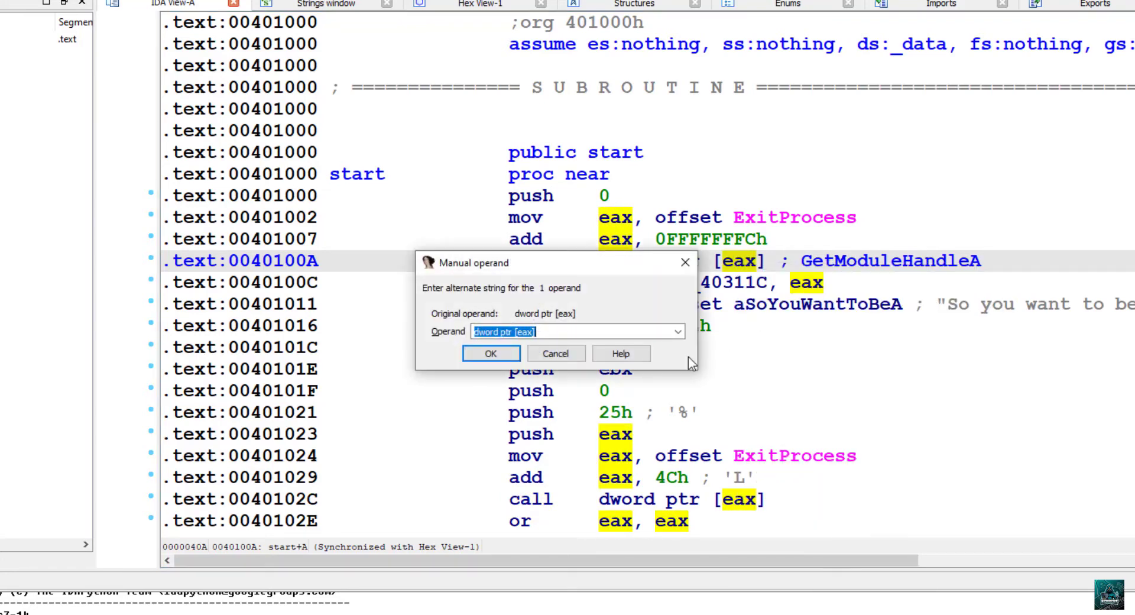
pyautogui.write('GetModuleHandleA')
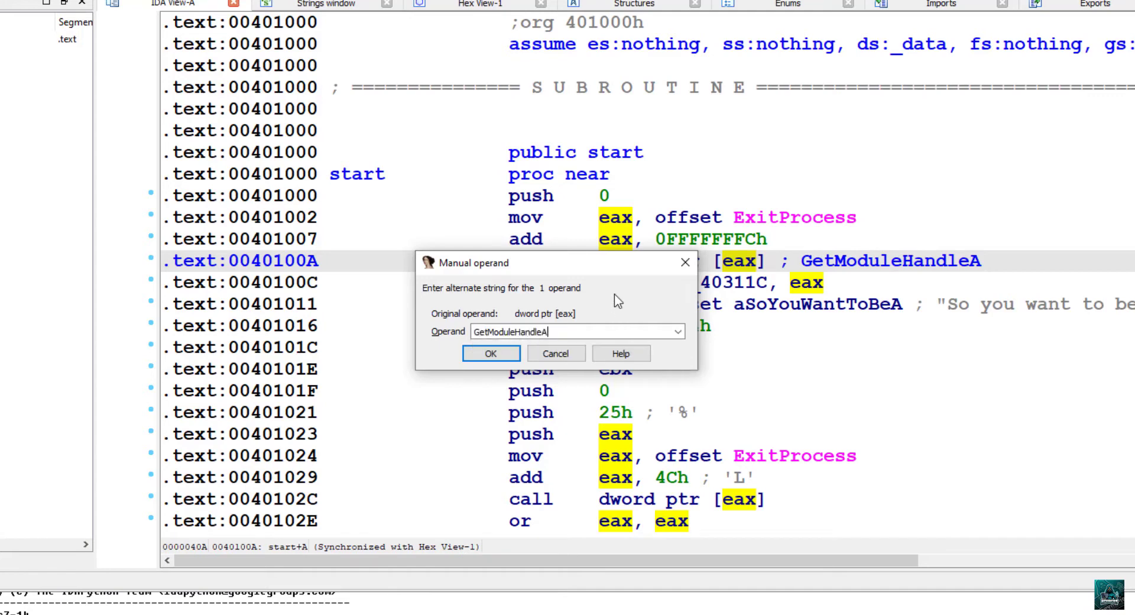
pyautogui.click(490, 354)
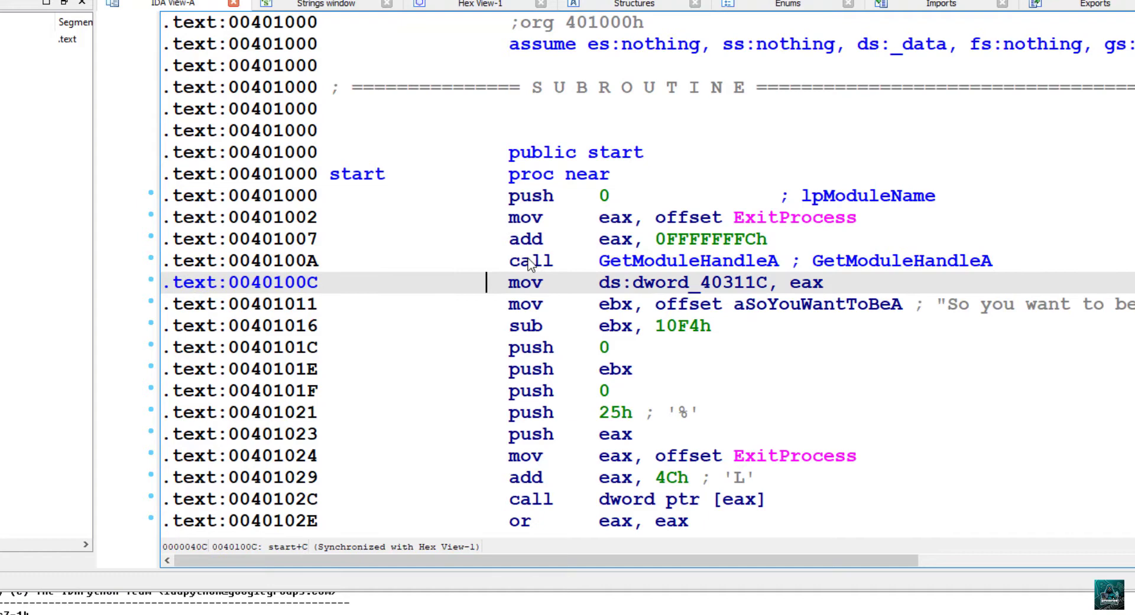
pyautogui.moveTo(804, 202)
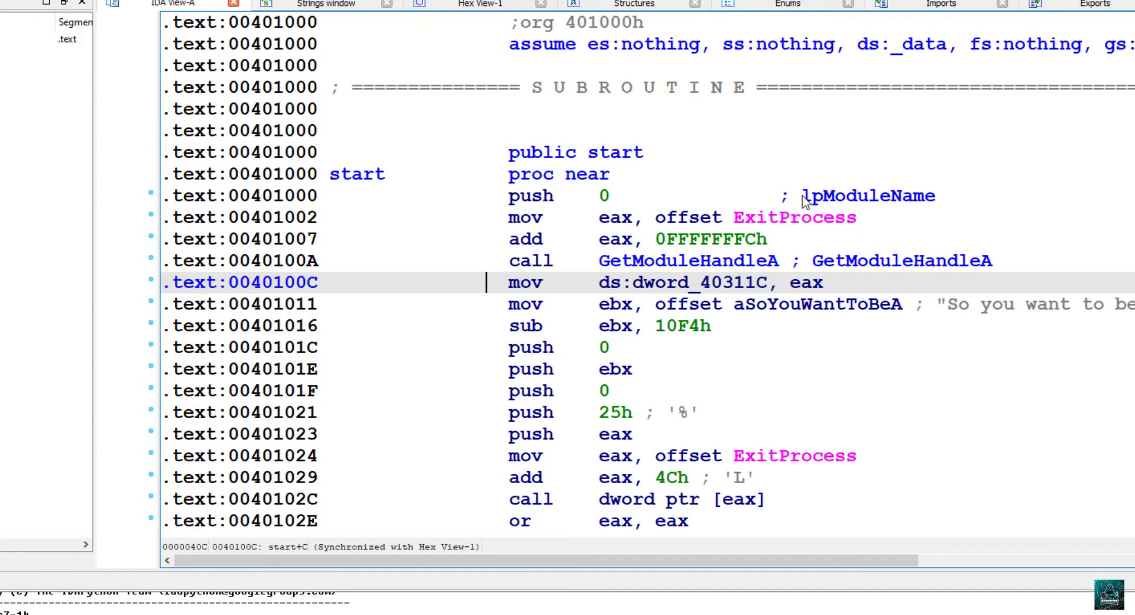
pyautogui.click(867, 195)
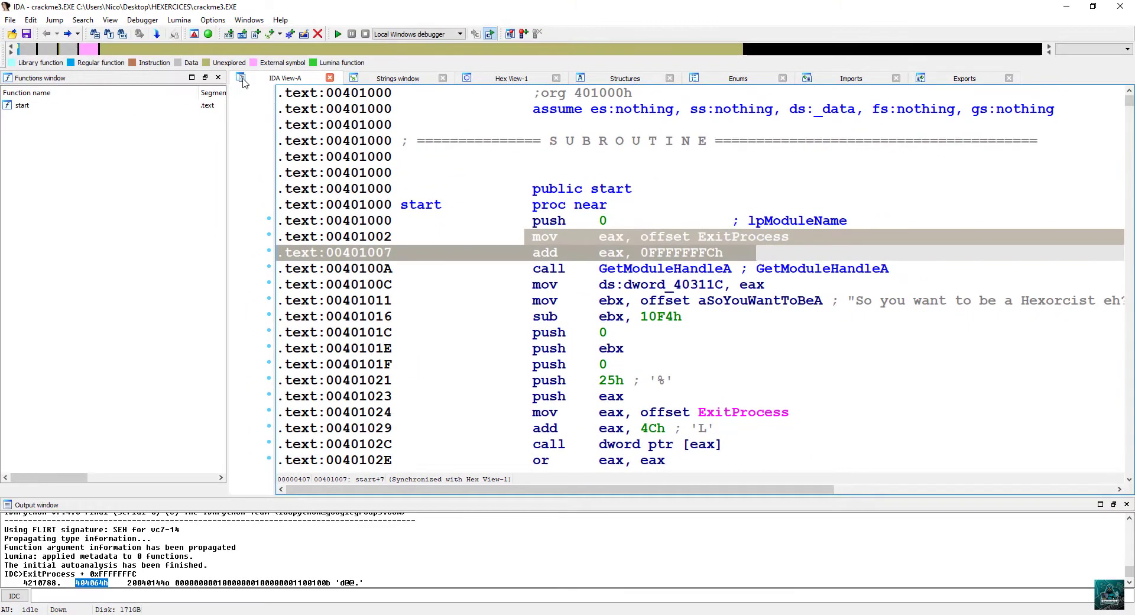
# Step: Hide the mov/add lines at 00401002–00401007 as a hidden range via View > Hide
pyautogui.click(110, 21)
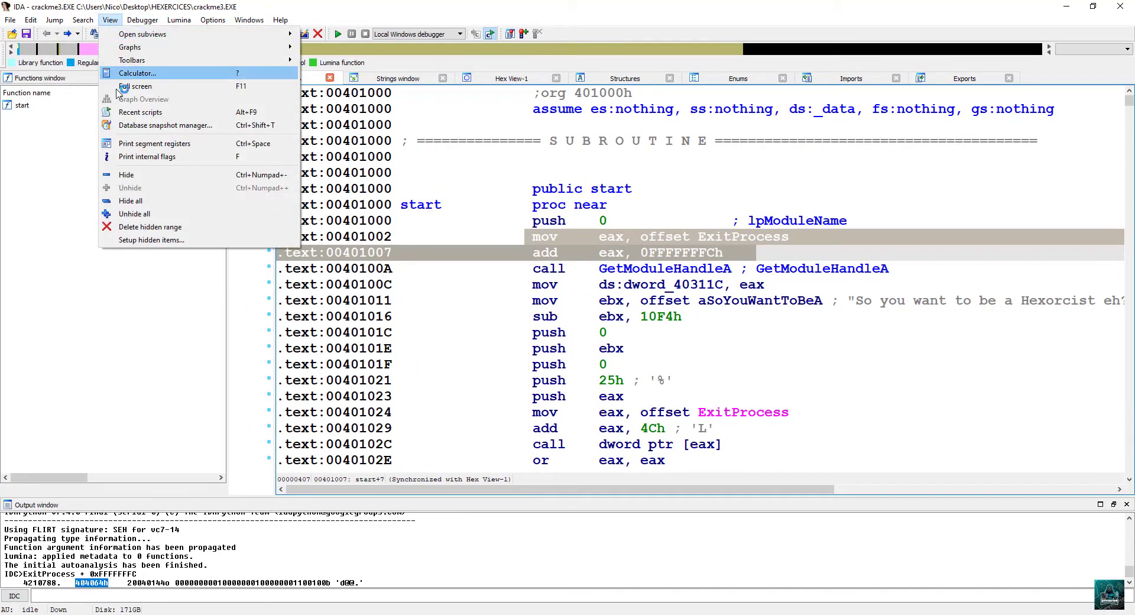
pyautogui.click(127, 175)
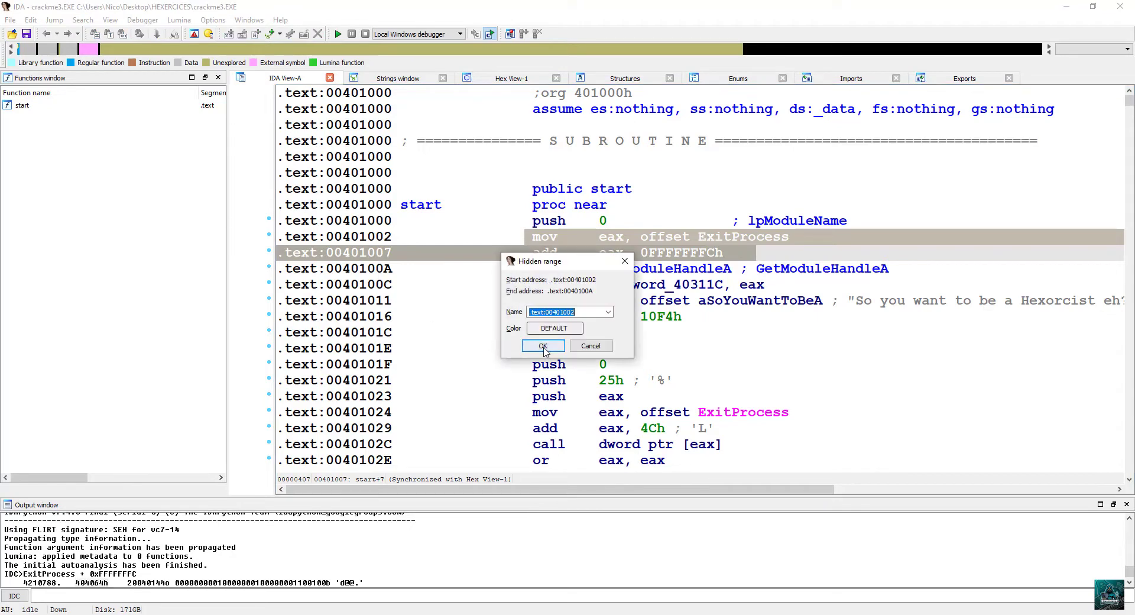
pyautogui.click(543, 345)
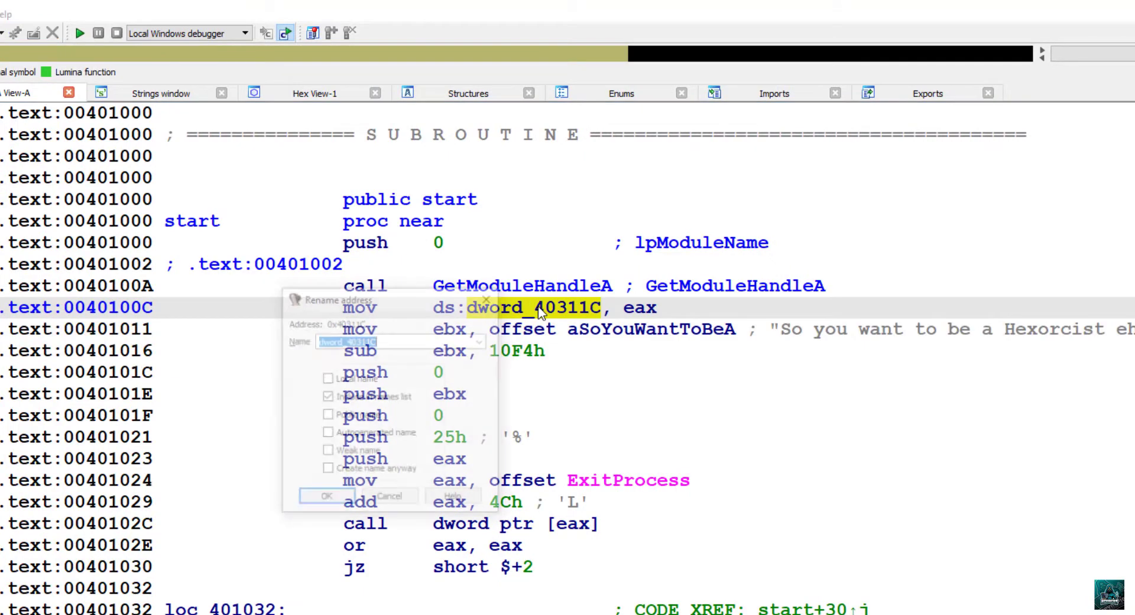
# Step: Rename dword_40311C to module_handle
pyautogui.write('module_handle')
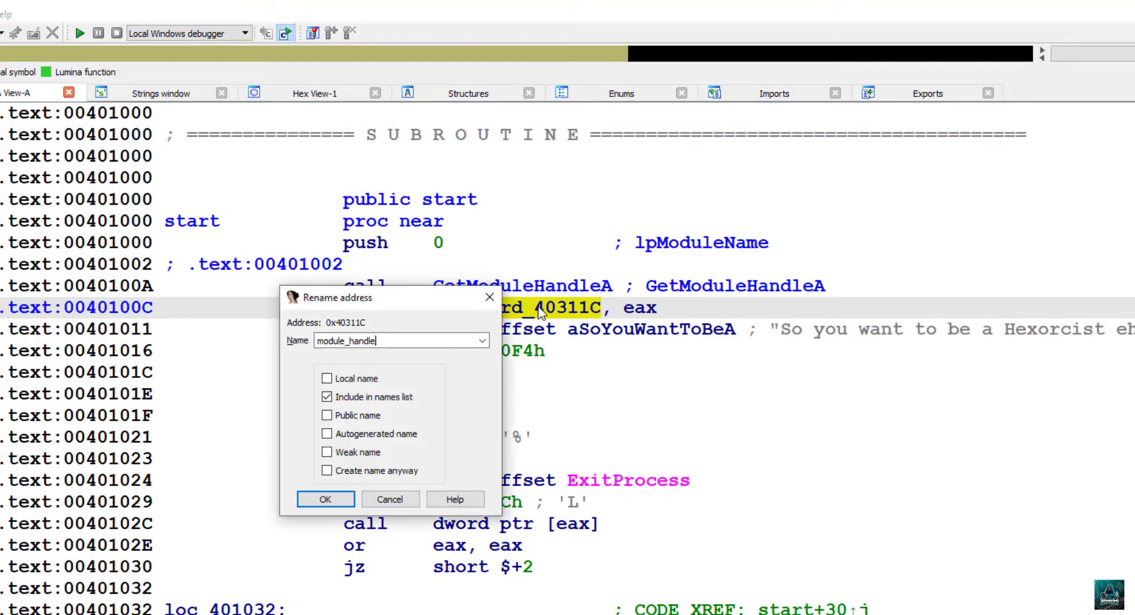
pyautogui.click(325, 499)
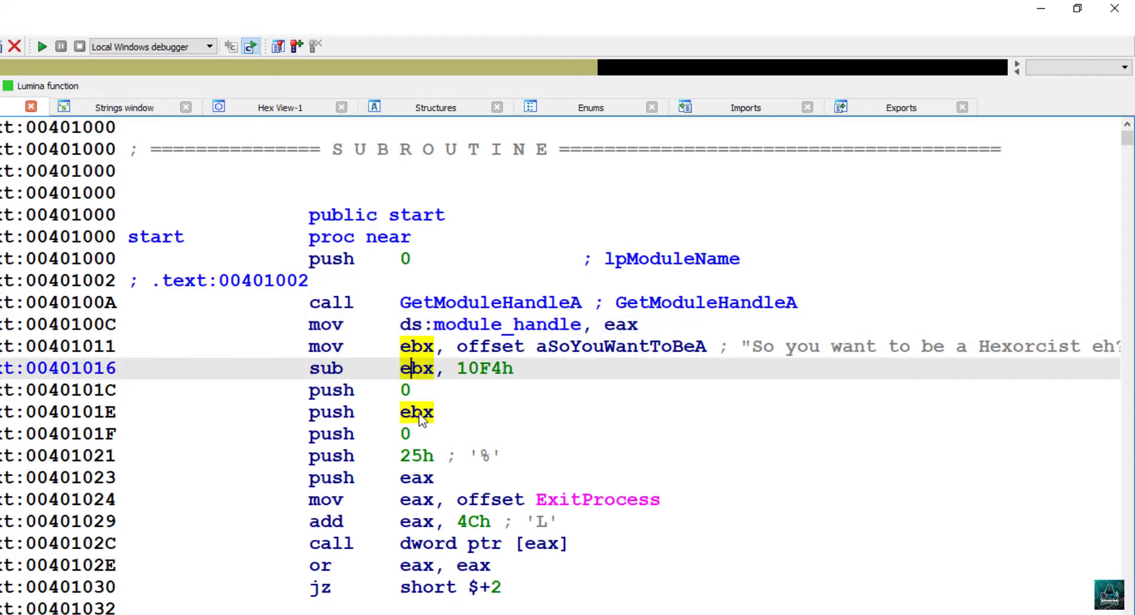
pyautogui.moveTo(572, 478)
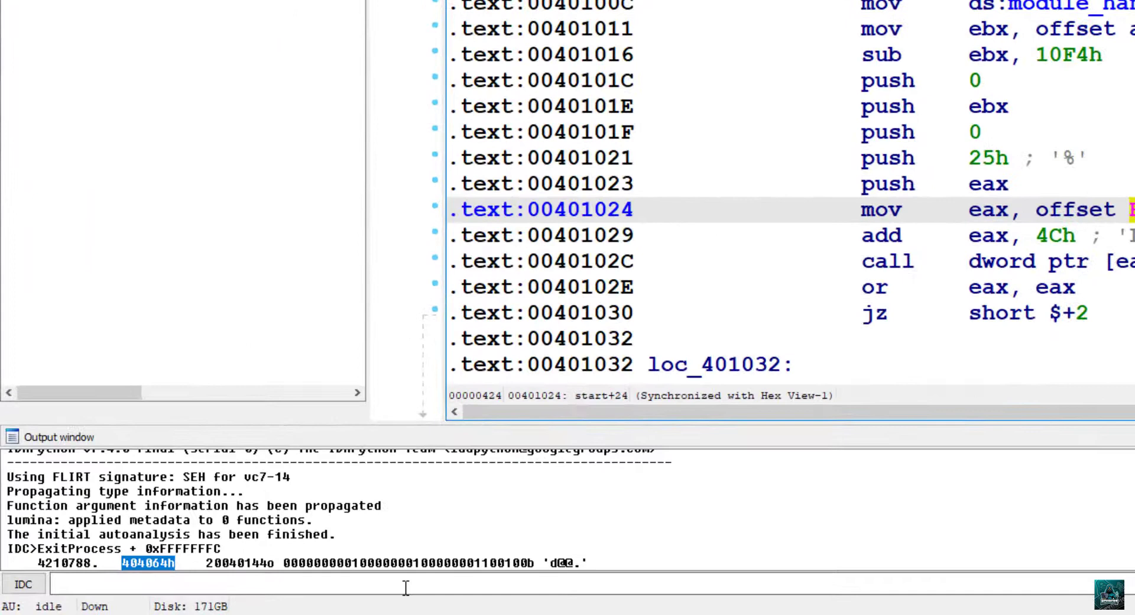
# Step: Evaluate the ExitProcess-based pointer and set the call at 0040102C manually to DialogBoxParamA
pyautogui.write('ExitProcess')
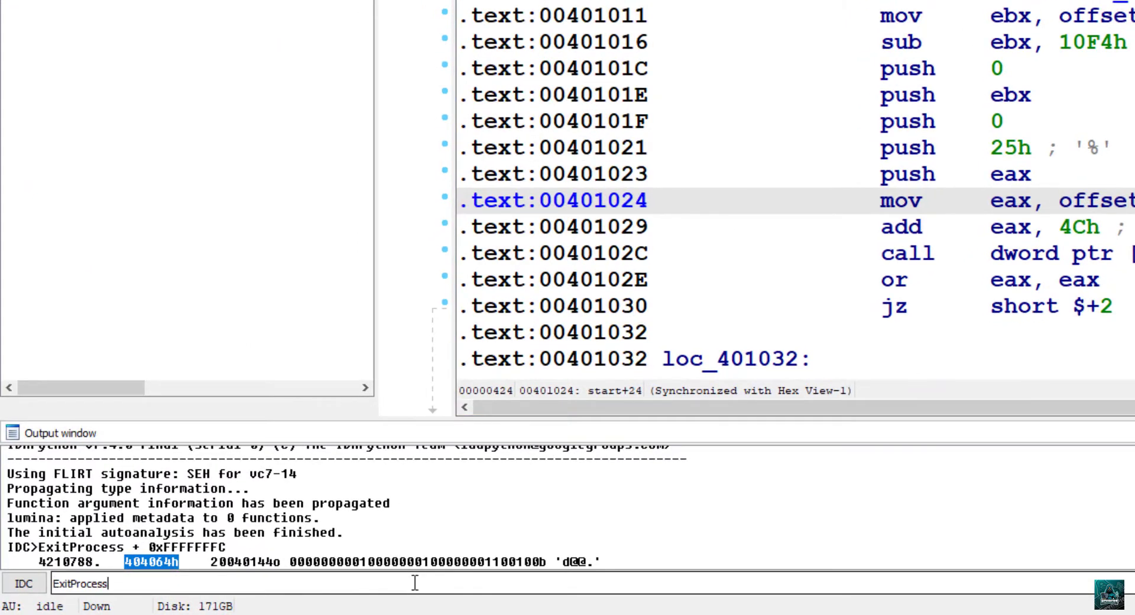
pyautogui.write('+ 0x')
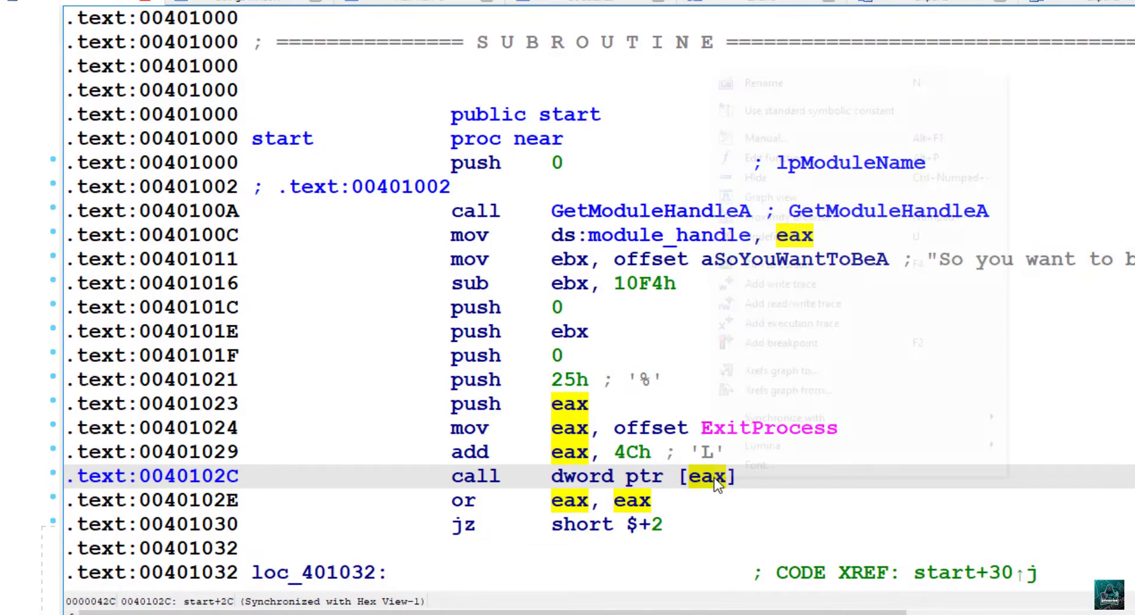
pyautogui.click(765, 137)
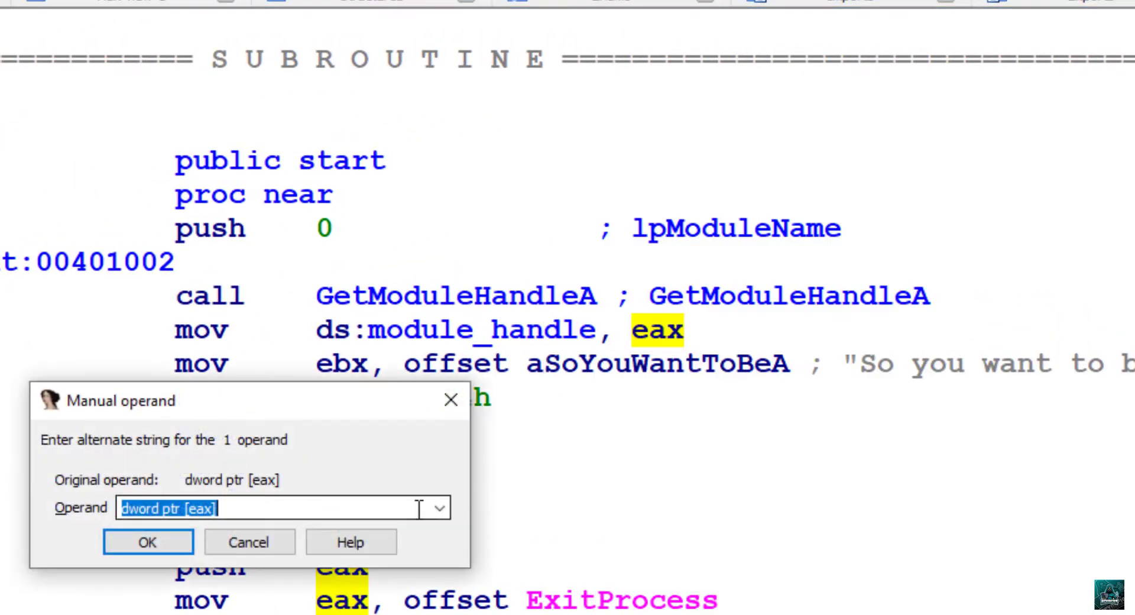
pyautogui.write('DialogBoxParamA')
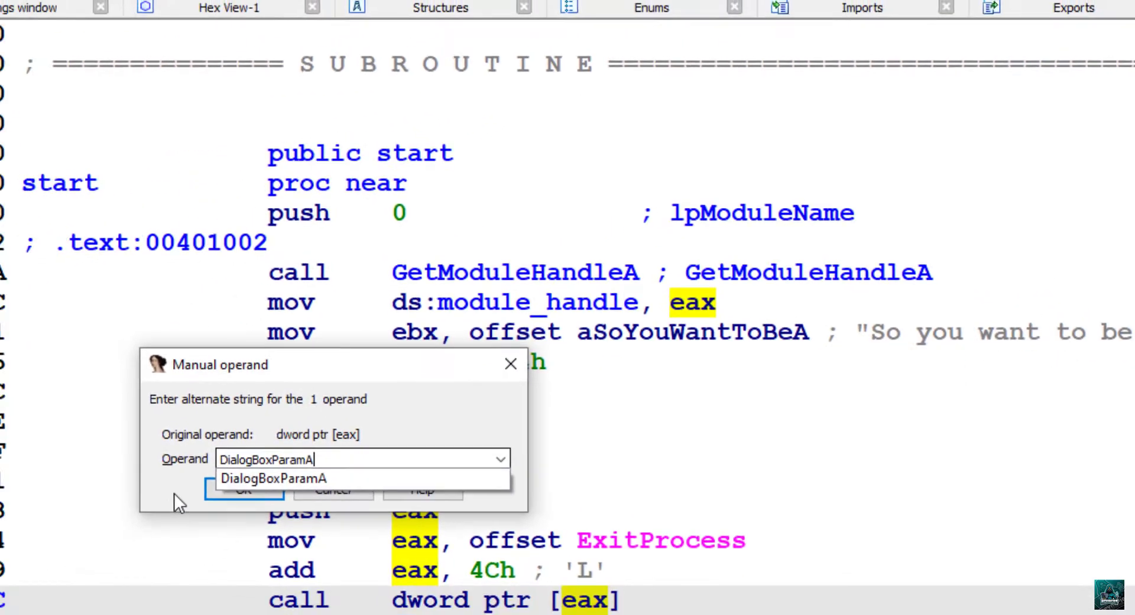
pyautogui.click(244, 490)
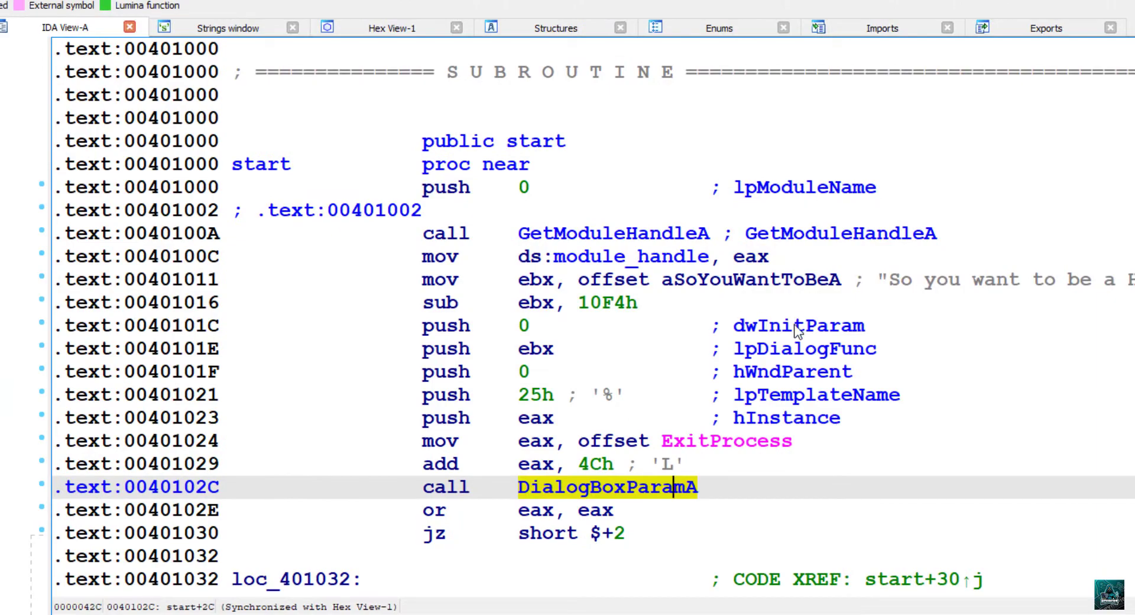
pyautogui.moveTo(649, 523)
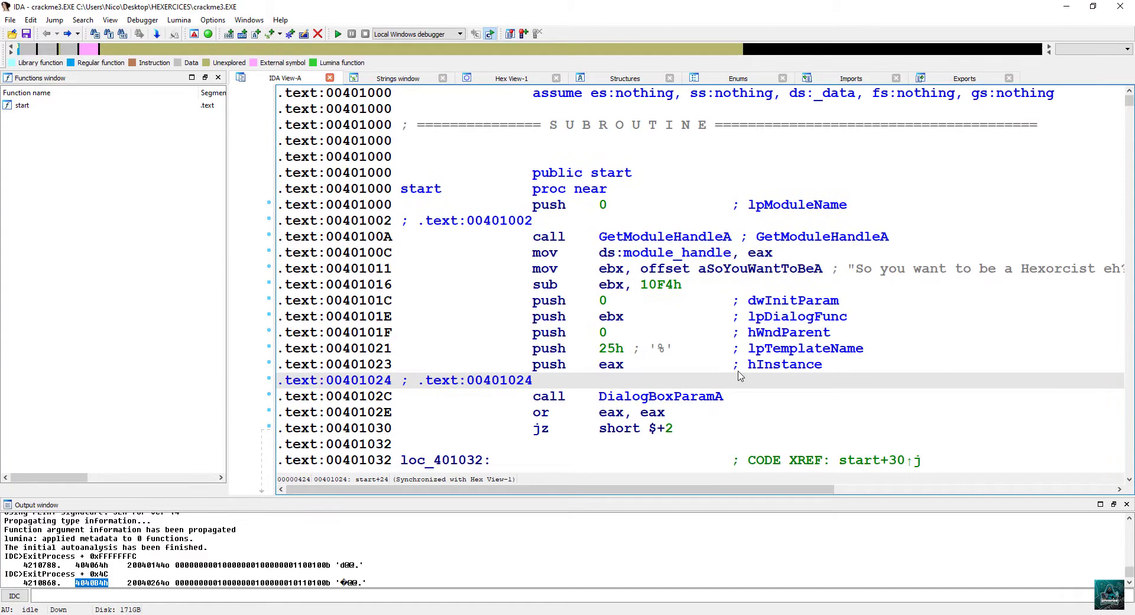
# Step: Select the ebx operand at 0040101E passed as lpDialogFunc
pyautogui.click(797, 317)
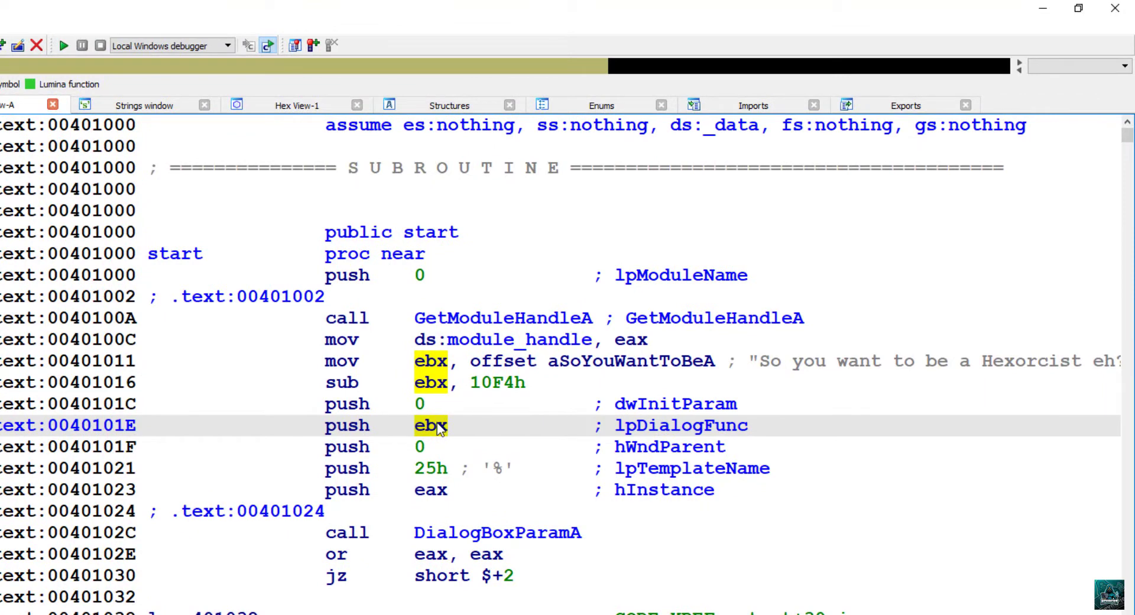
pyautogui.moveTo(577, 382)
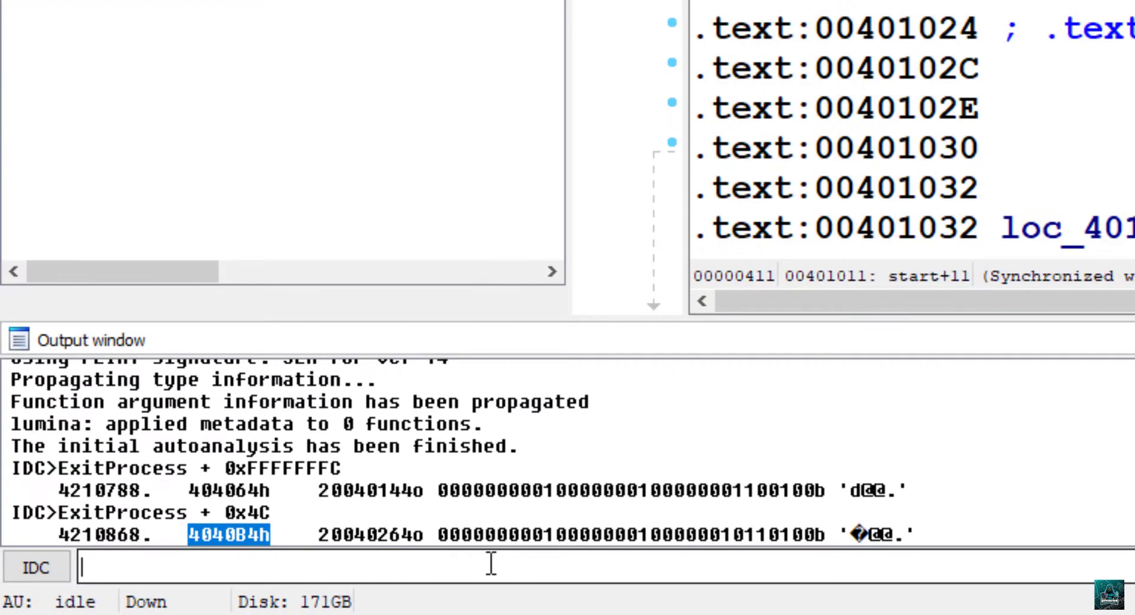
# Step: Evaluate 0x402132 - 0x10F4 in the IDC console, yielding dialog procedure 0040103E
pyautogui.write('0x402132')
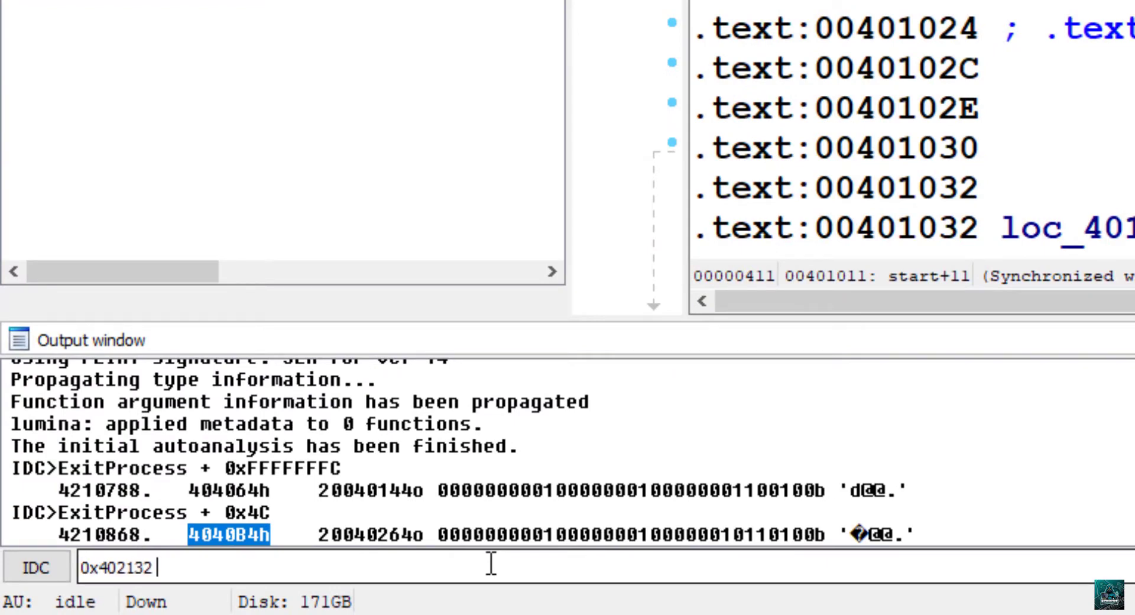
pyautogui.write('-')
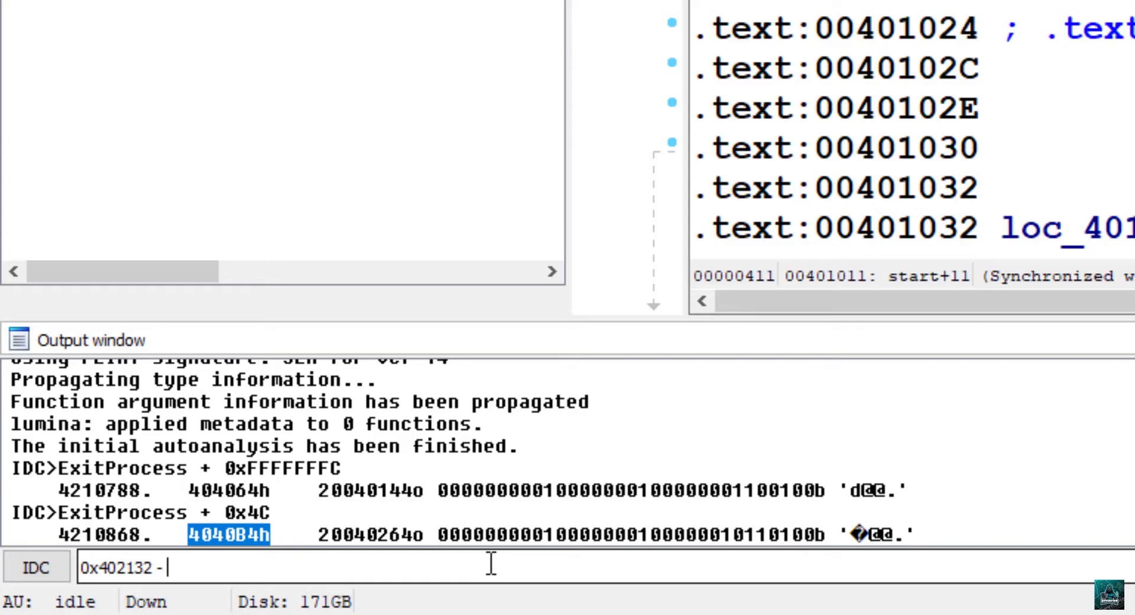
pyautogui.write('0x10')
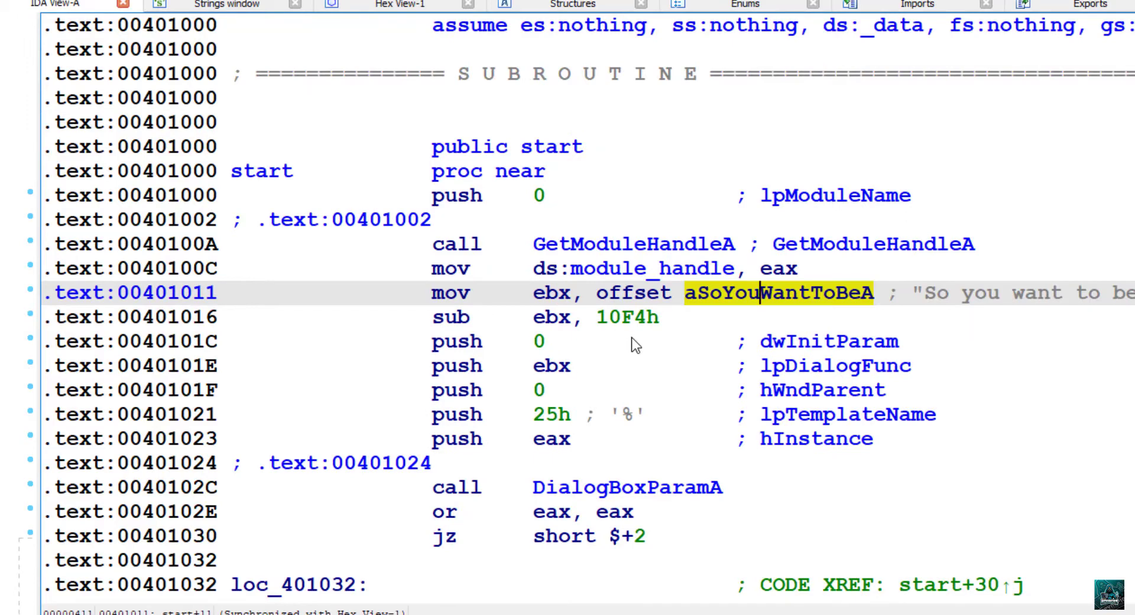
pyautogui.click(551, 366)
pyautogui.write('0040103E')
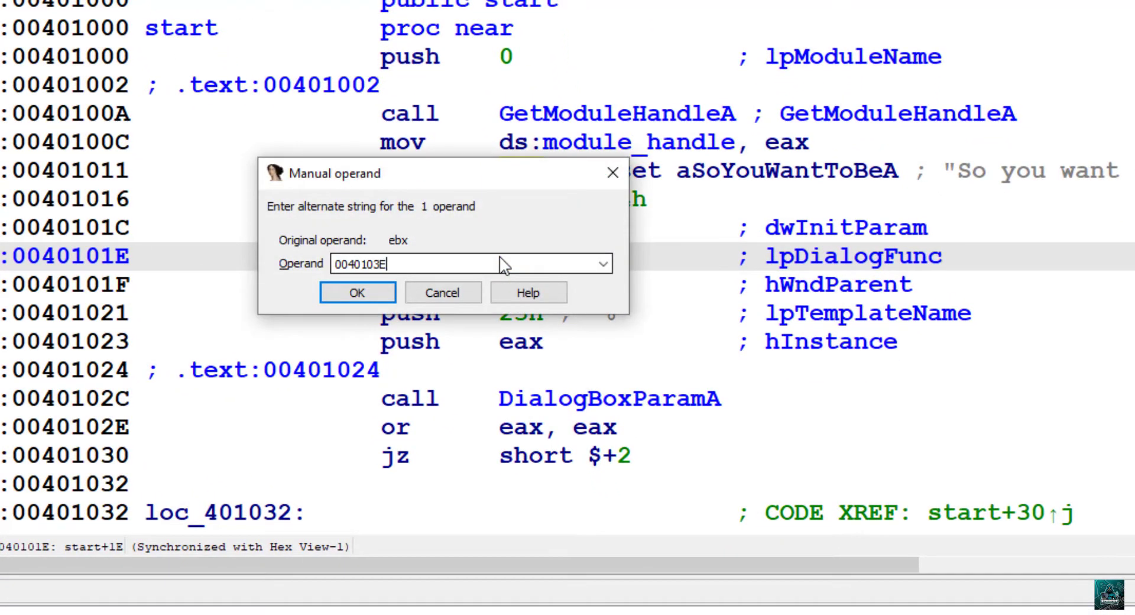
# Step: Manually replace ebx at 0040101E with dialogfunc as DialogBoxParamA's lpDialogFunc argument
pyautogui.press('Alt+F1')
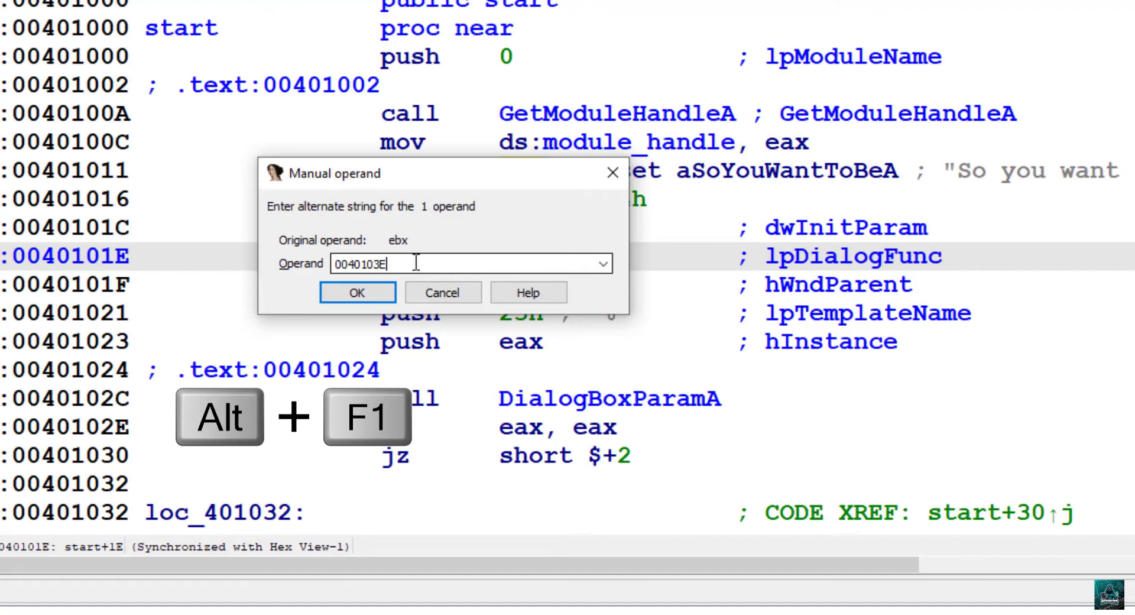
pyautogui.write('dialog')
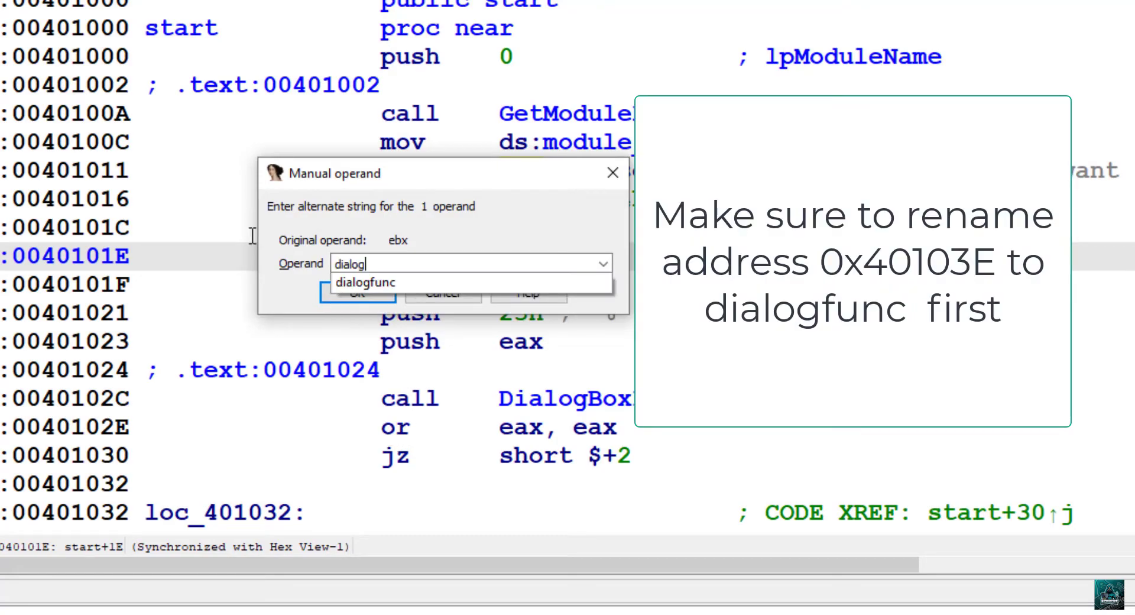
pyautogui.click(356, 293)
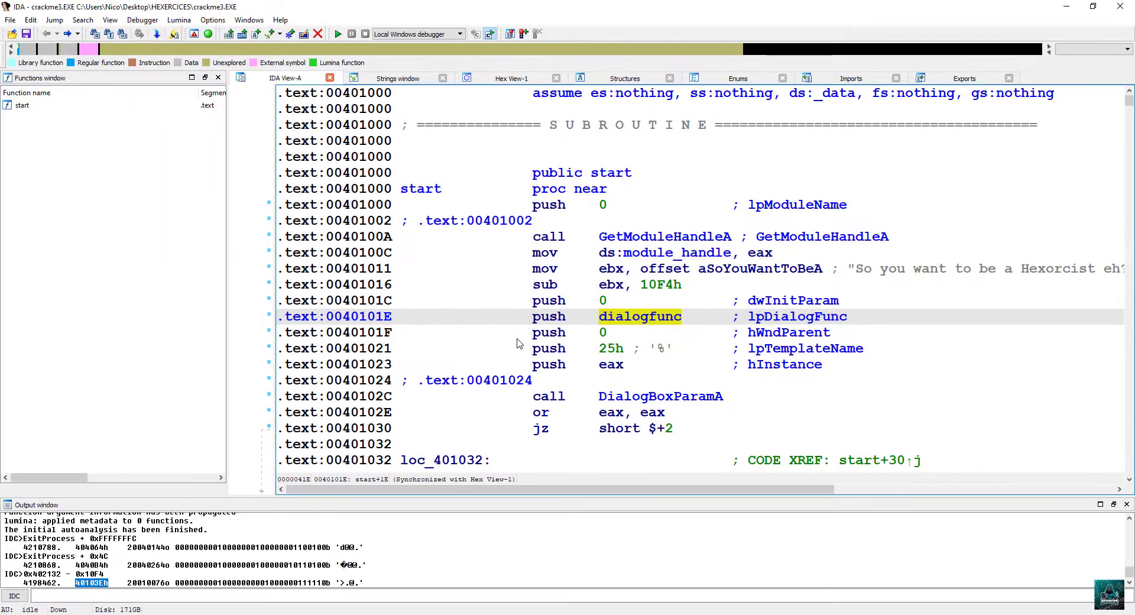
pyautogui.doubleClick(639, 317)
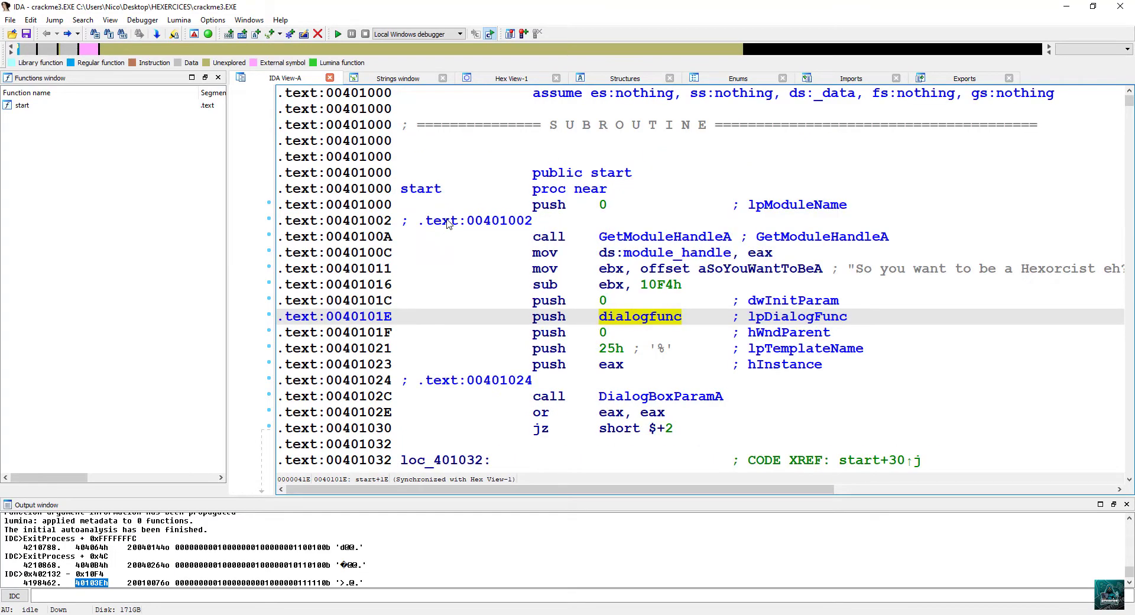
pyautogui.moveTo(832, 374)
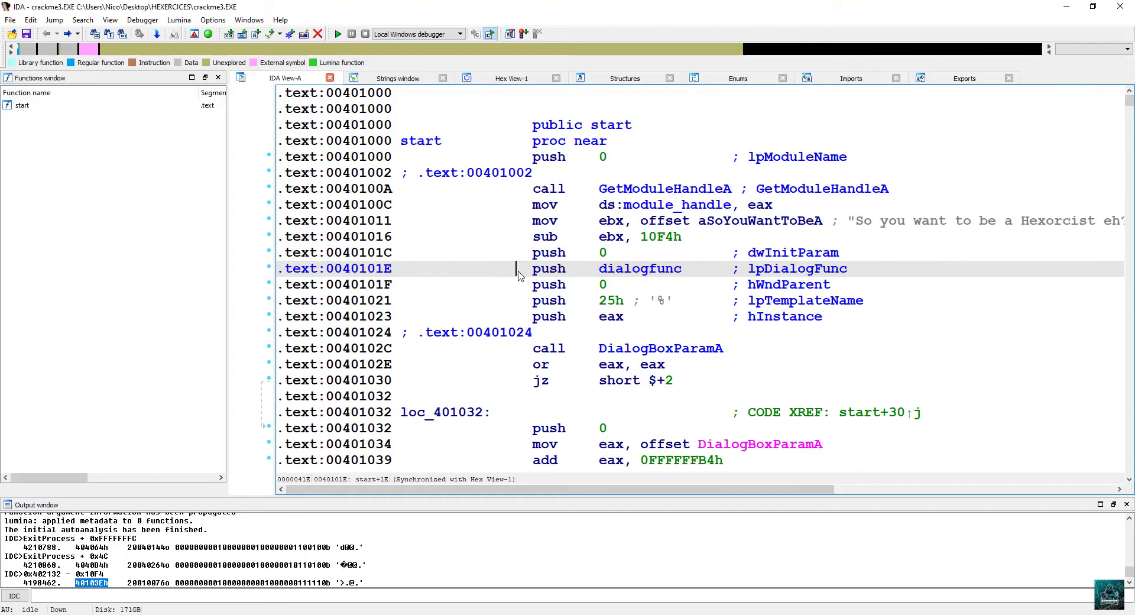
pyautogui.scroll(-3)
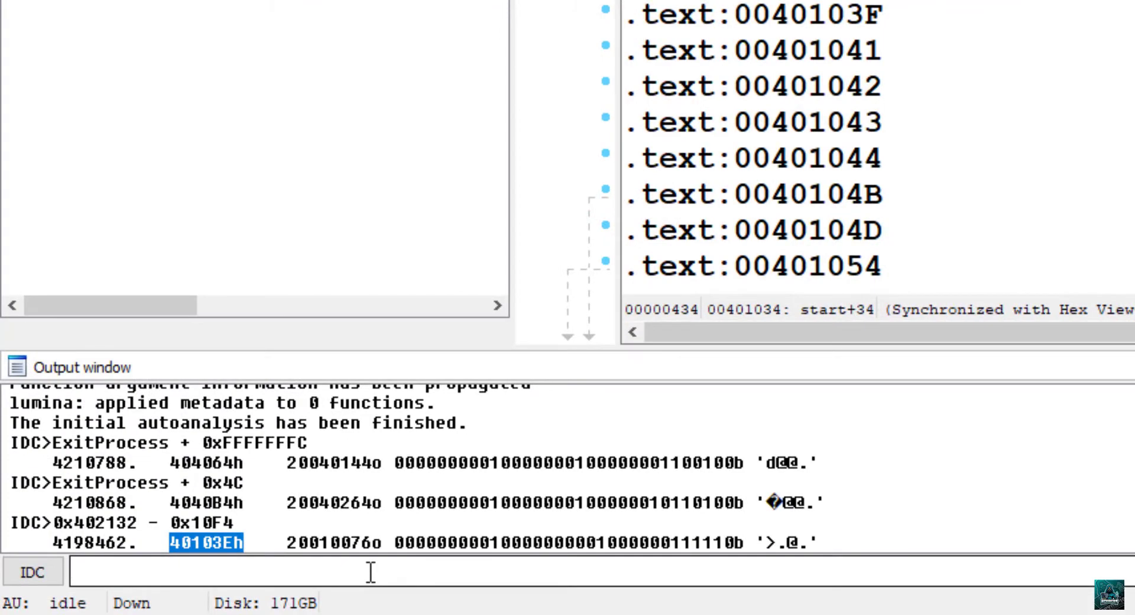
# Step: Evaluate DialogBoxParamA + 0xFFFFFFB4 in the IDC console to find the call target
pyautogui.write('DialogBoxParamA +')
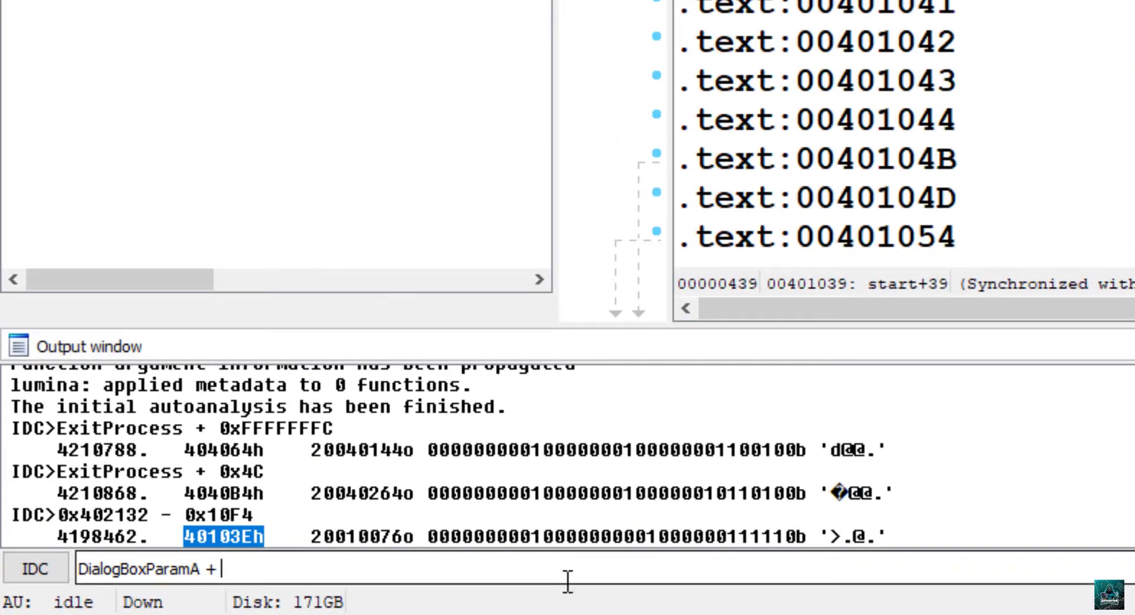
pyautogui.write('0xFFFFFFB4')
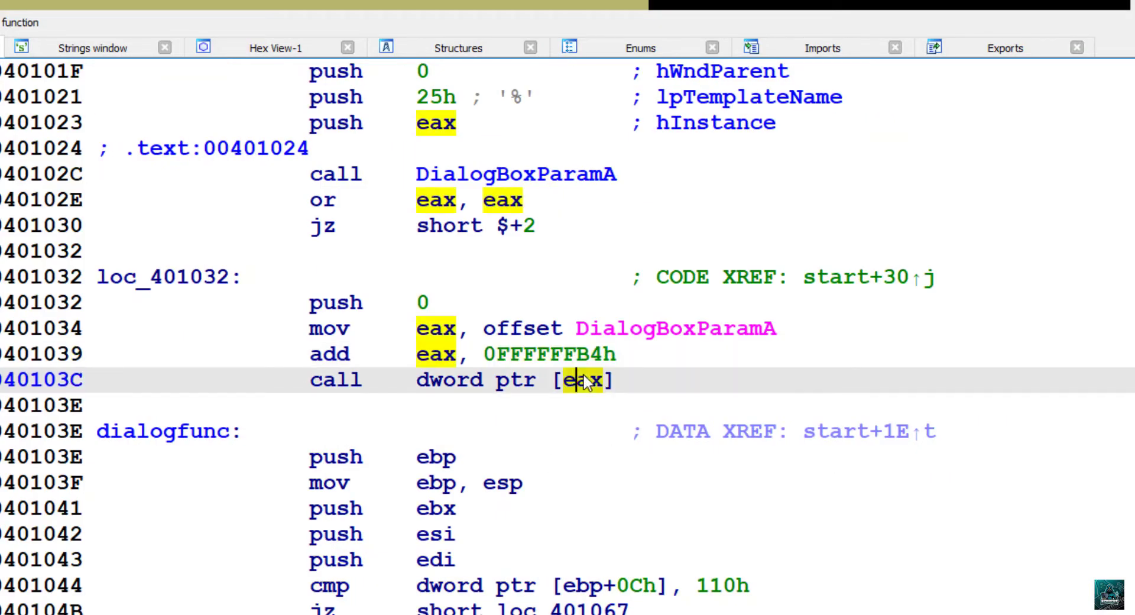
# Step: Replace [eax] at 0040103C with ExitProcess and hide the pointer-computing lines
pyautogui.rightClick(579, 380)
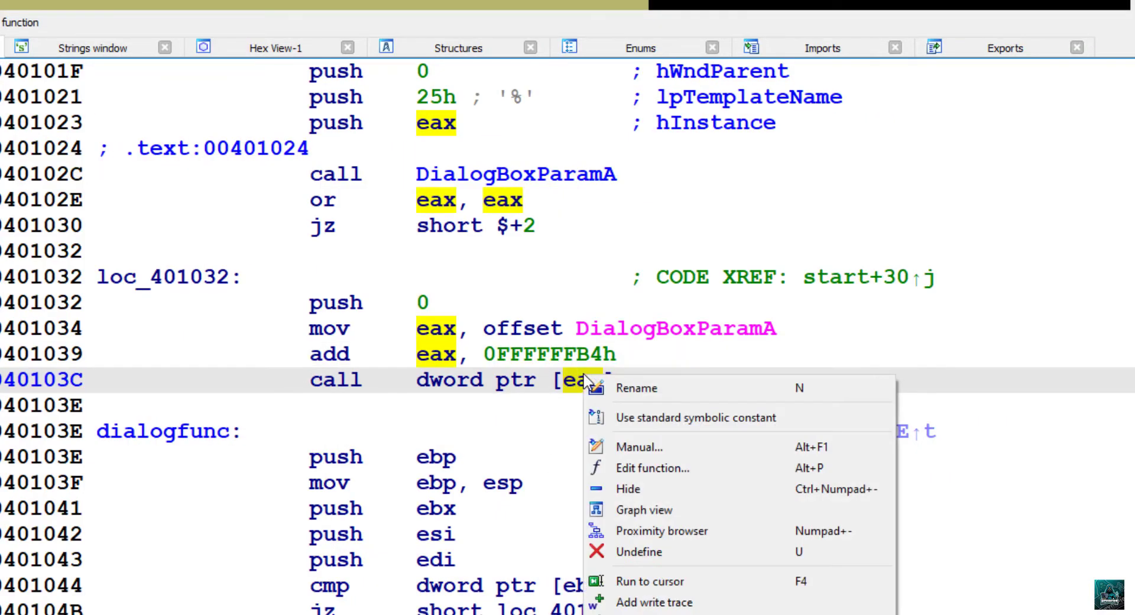
pyautogui.click(640, 447)
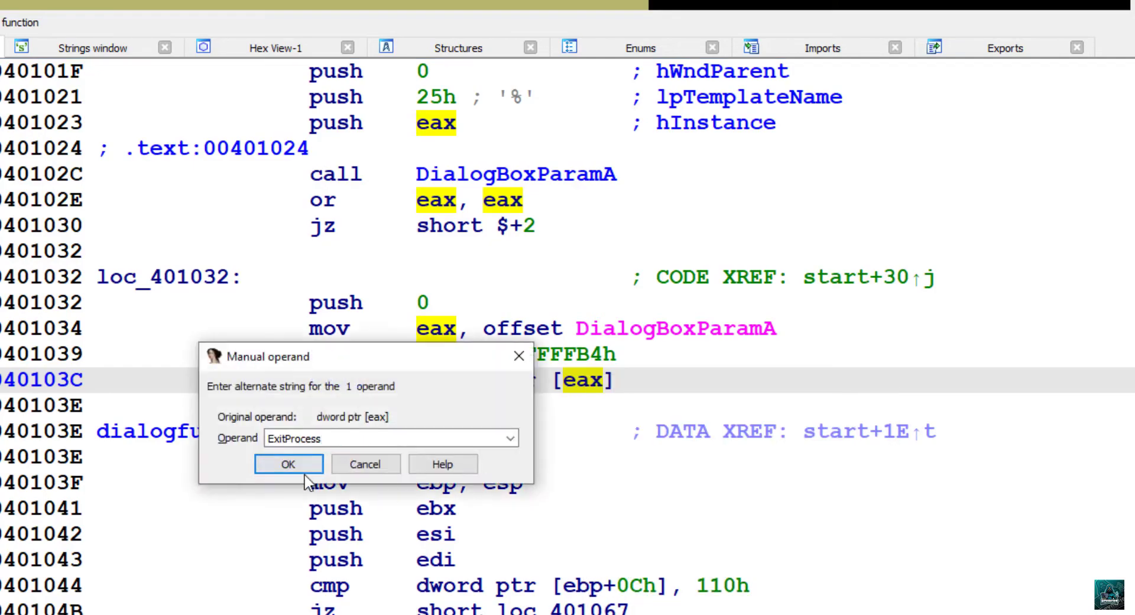
pyautogui.click(289, 463)
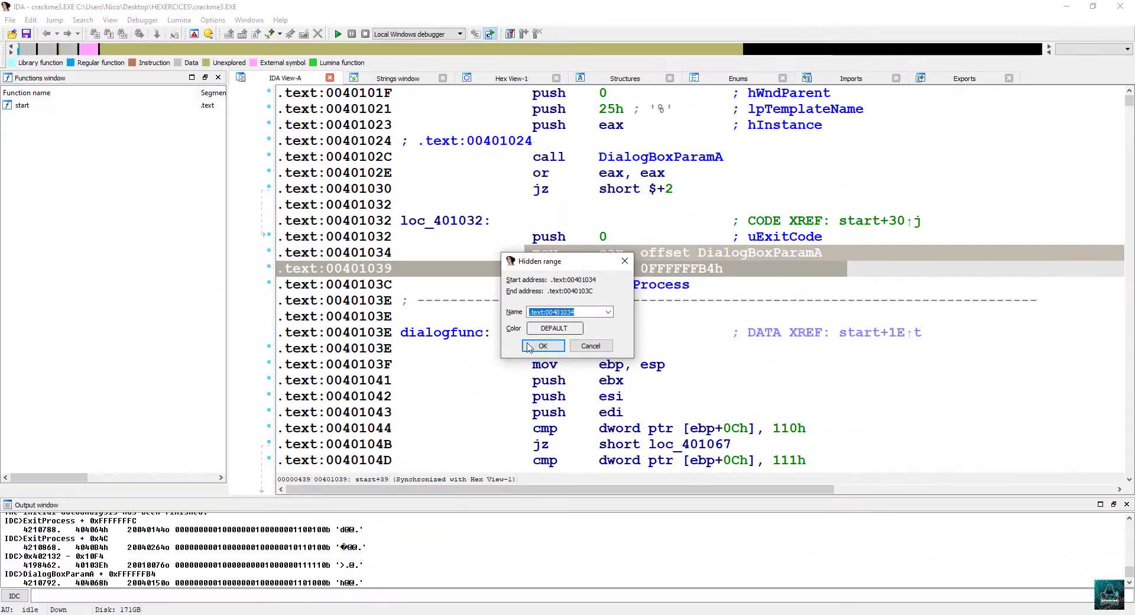
pyautogui.click(543, 345)
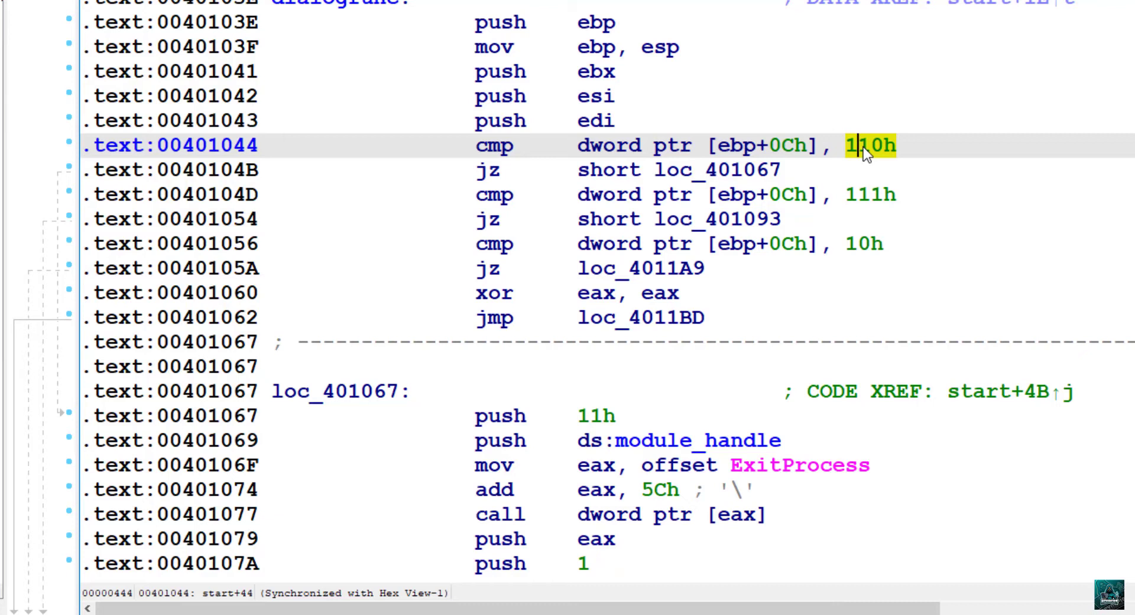
# Step: Show the message constants 110h, 111h and next as WM_INITDIALOG, WM_COMMAND and WM_CLOSE
pyautogui.rightClick(866, 145)
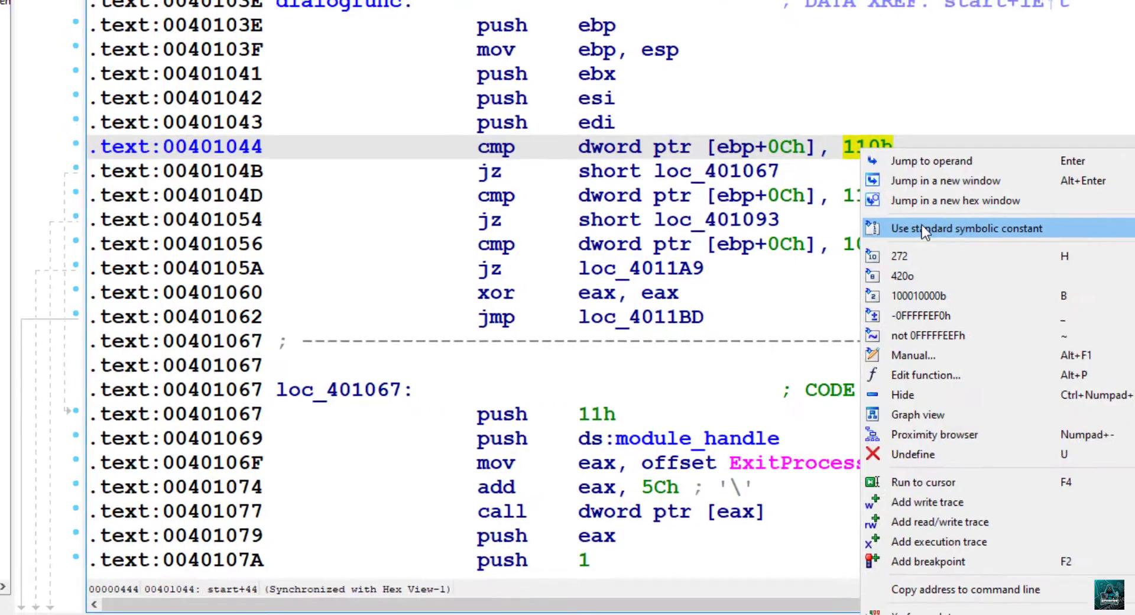
pyautogui.click(967, 228)
pyautogui.write('wm')
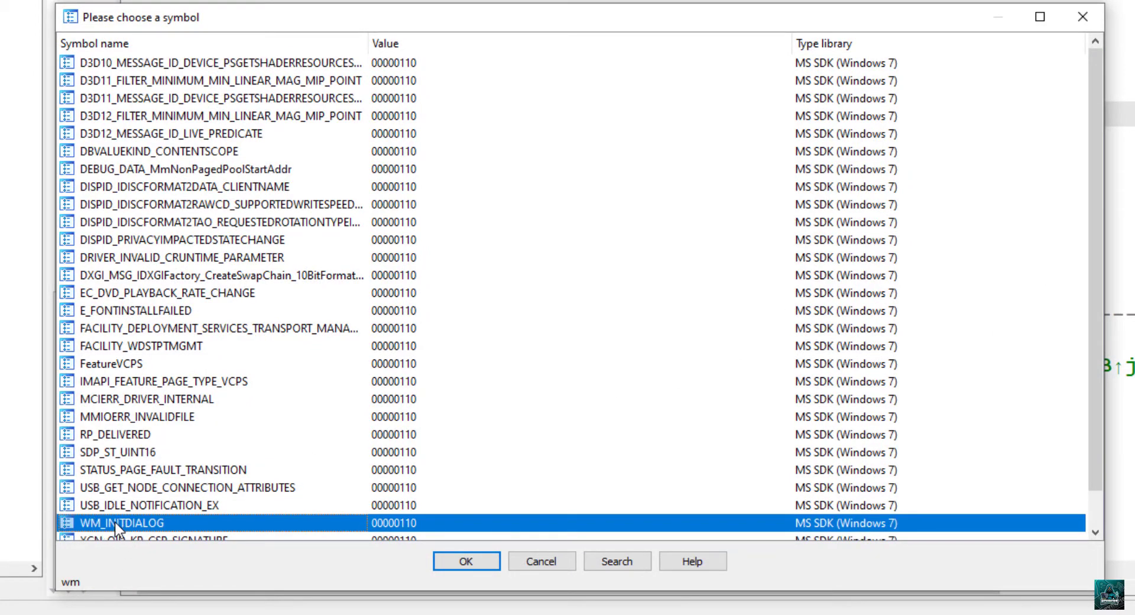
pyautogui.click(466, 561)
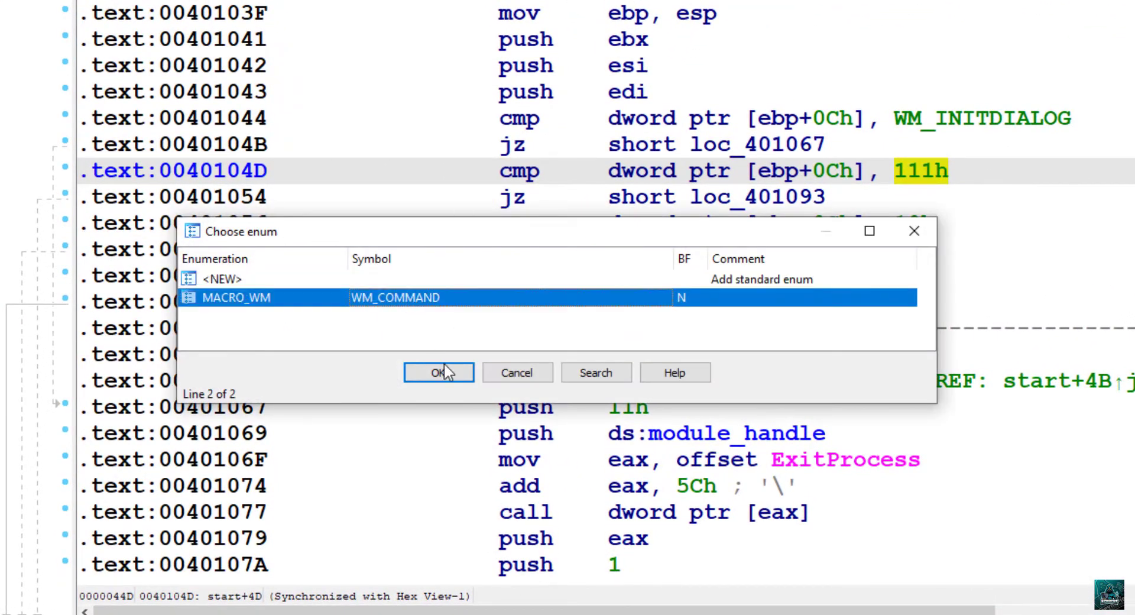
pyautogui.click(438, 372)
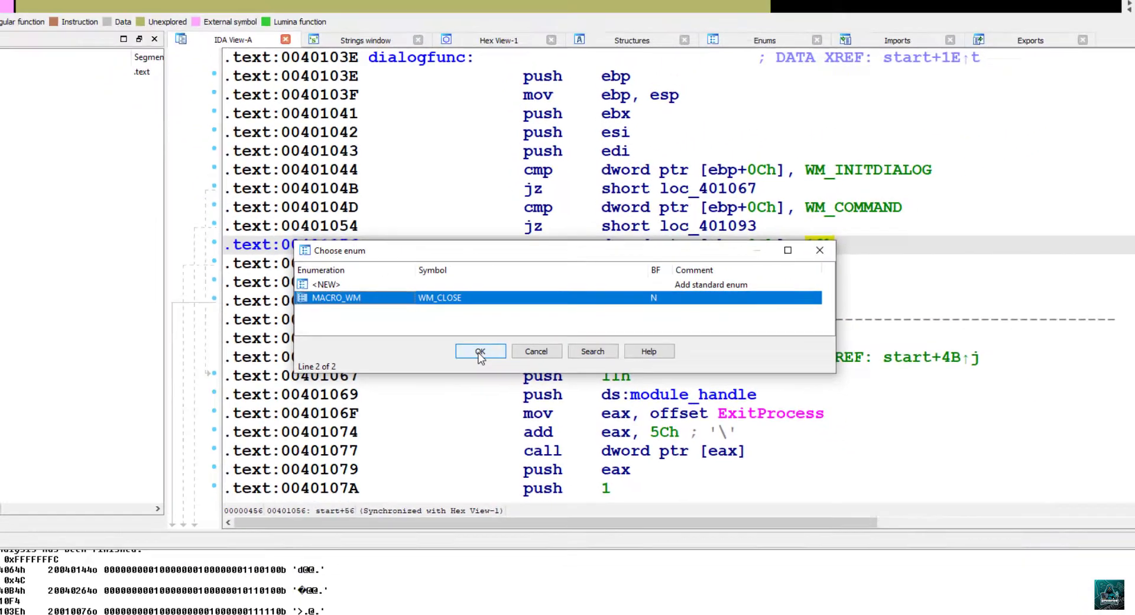
pyautogui.click(478, 351)
pyautogui.write('wm')
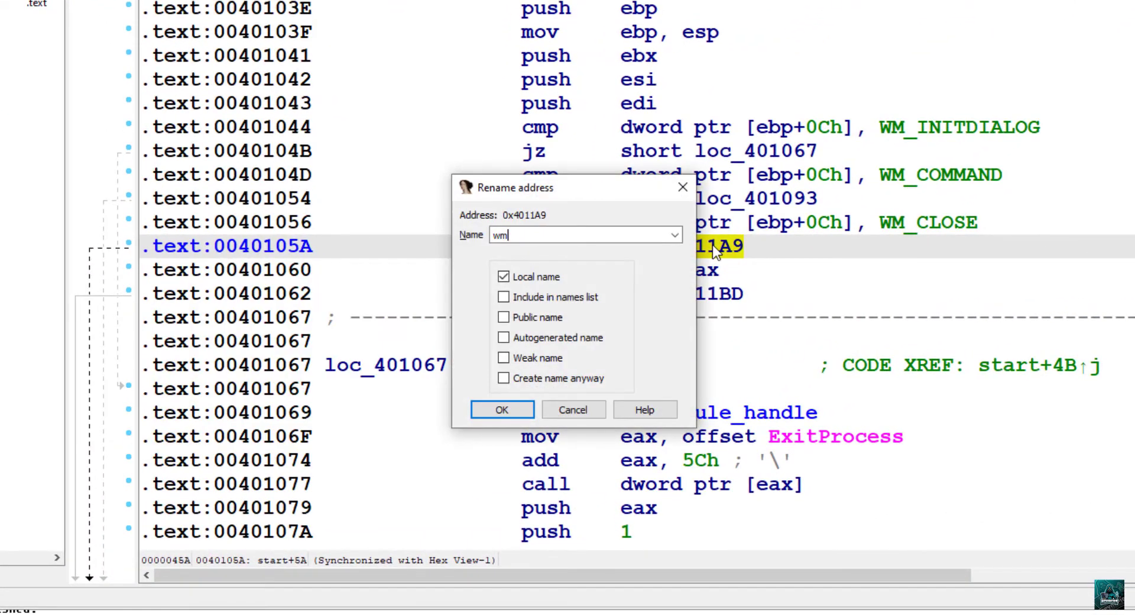
# Step: Name the jump targets wm_close and wm_initdialog (loc_401067)
pyautogui.click(501, 409)
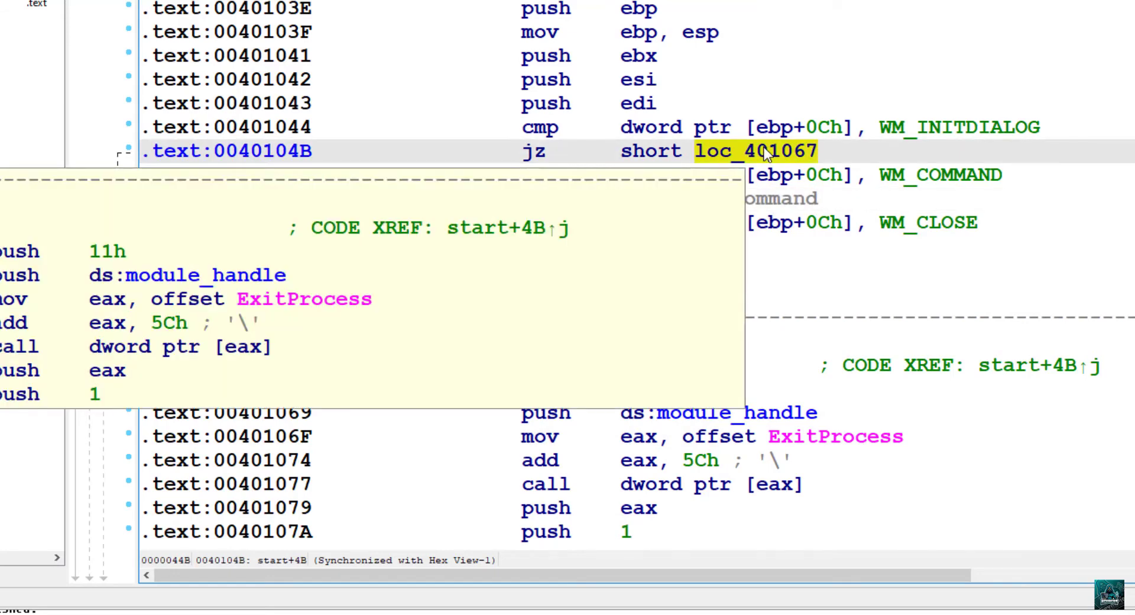
pyautogui.write('wm_ini')
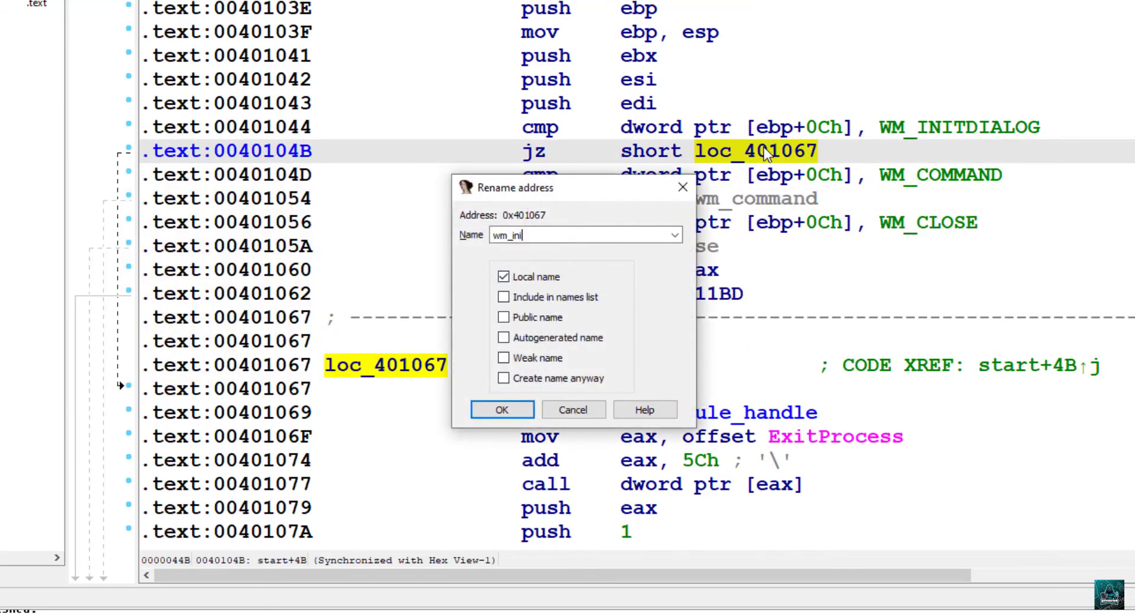
pyautogui.write('tdialog')
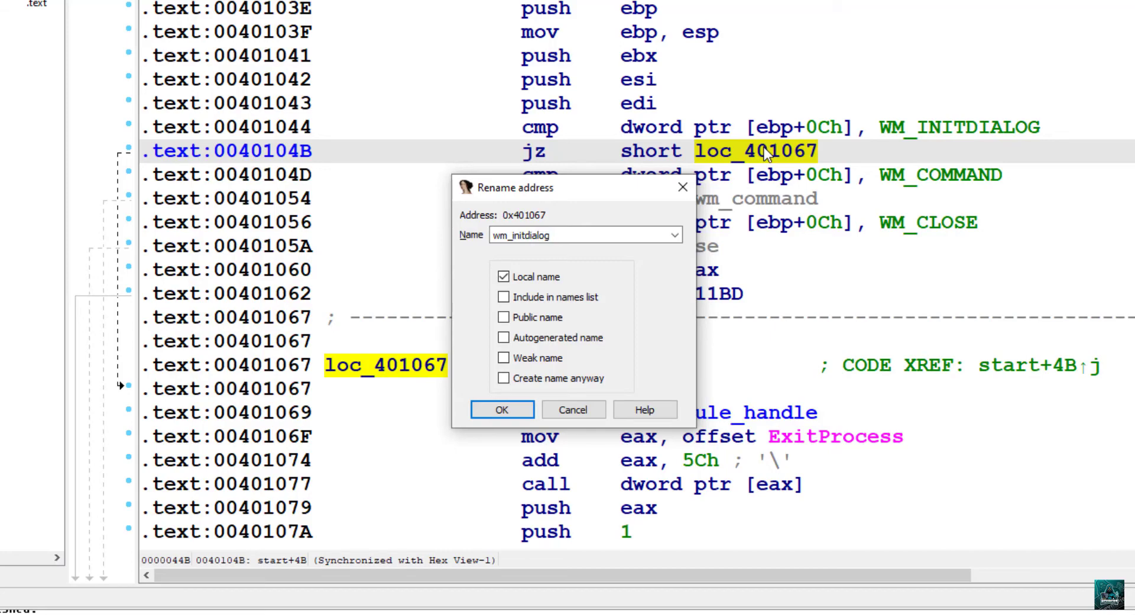
pyautogui.click(502, 409)
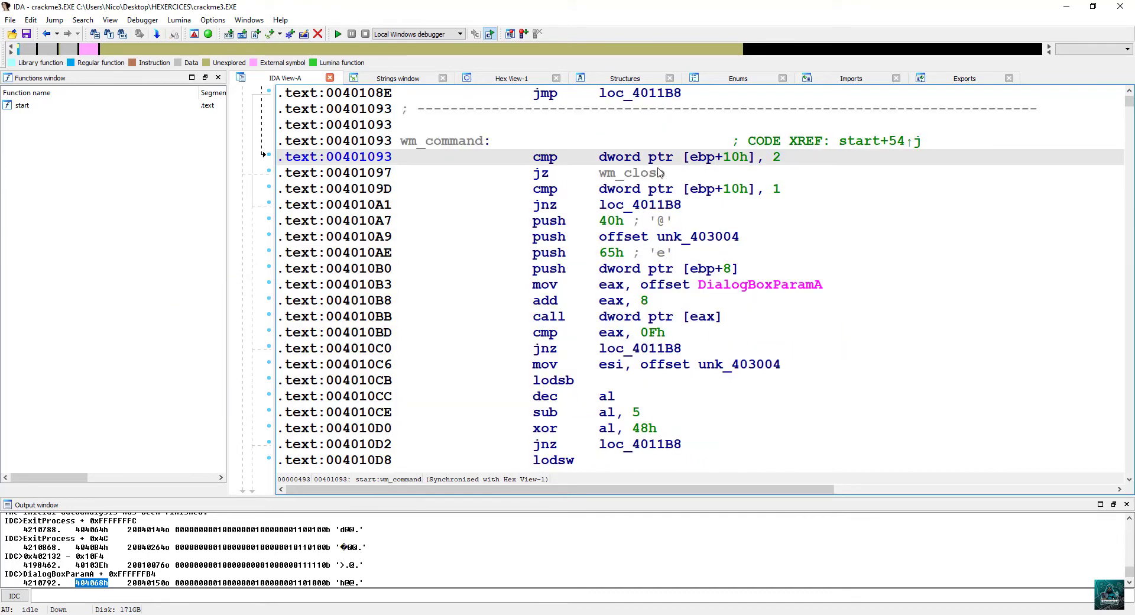
pyautogui.moveTo(781, 165)
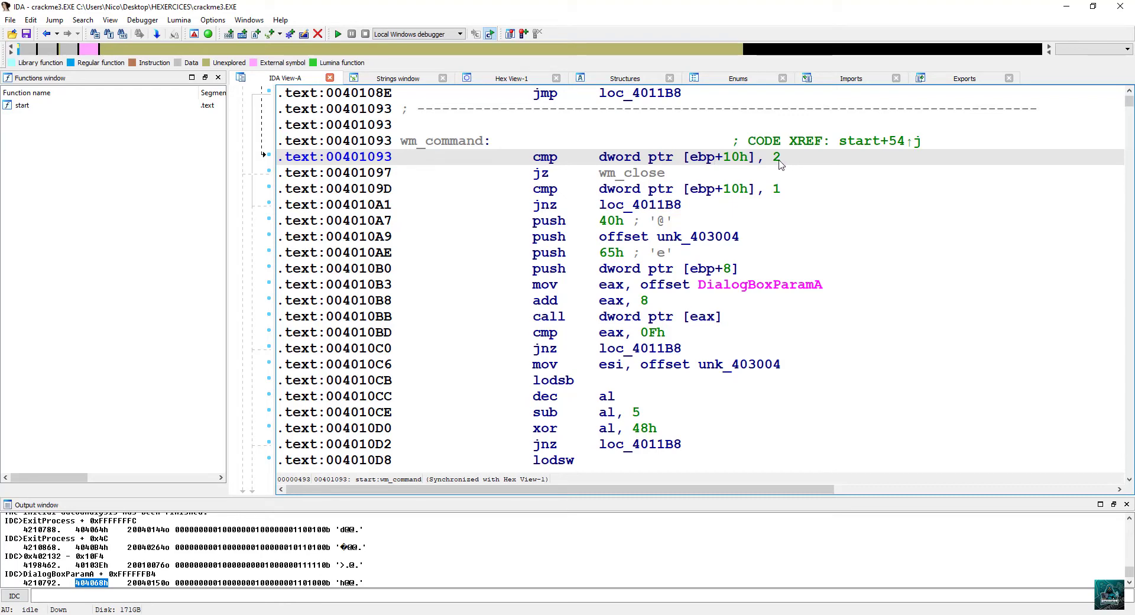
pyautogui.moveTo(805, 161)
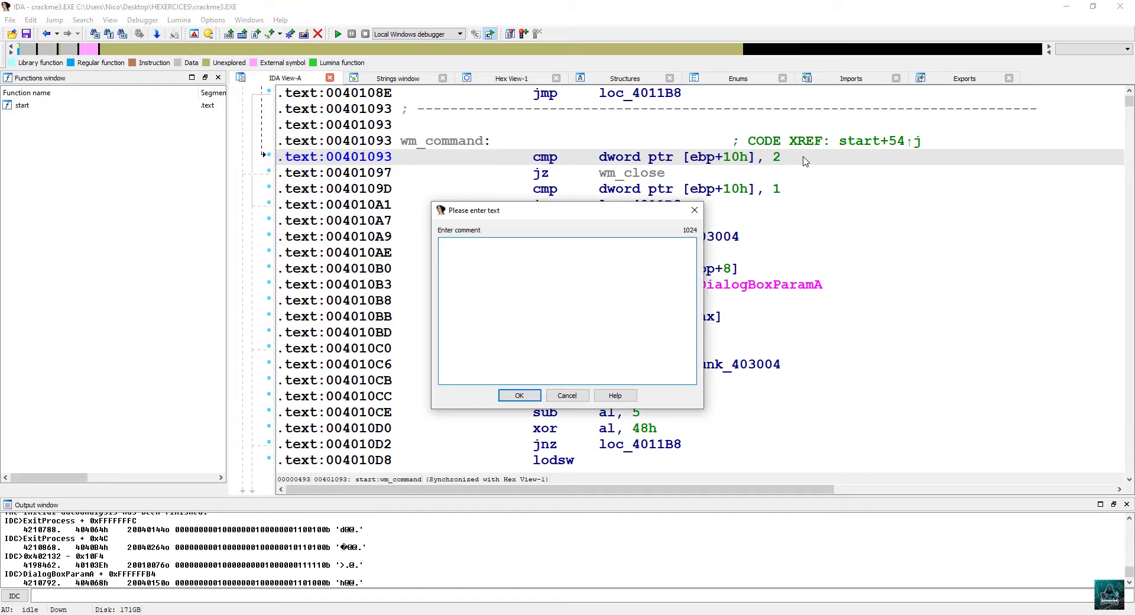
# Step: Comment the cmp with 2 as 'Cancel button' and the cmp with 1 as 'OK button'
pyautogui.write('Cancel button')
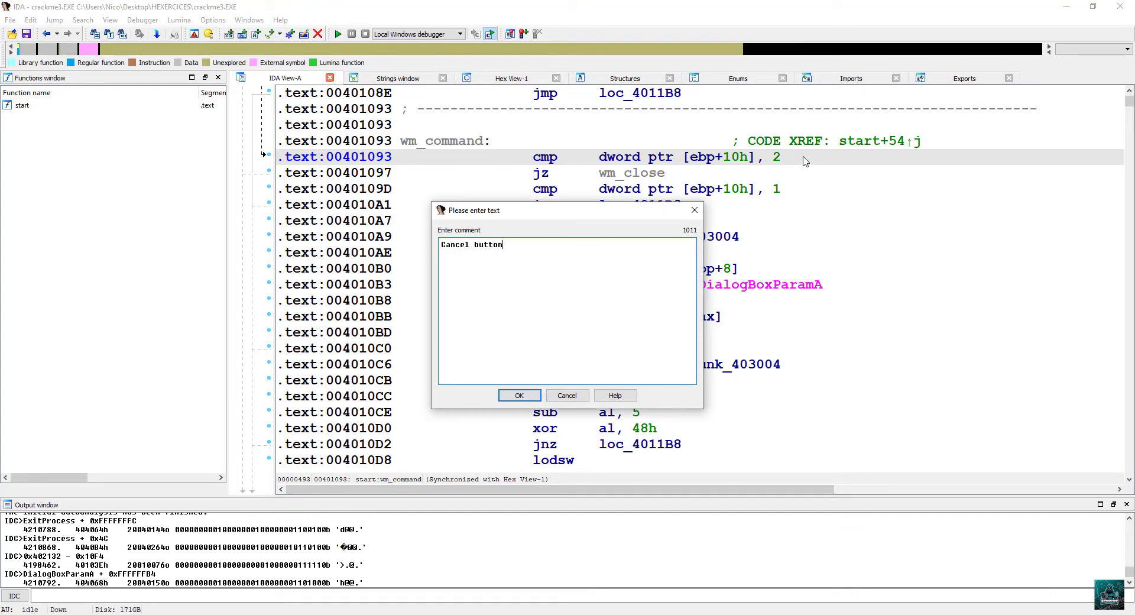
pyautogui.click(519, 395)
pyautogui.write('O')
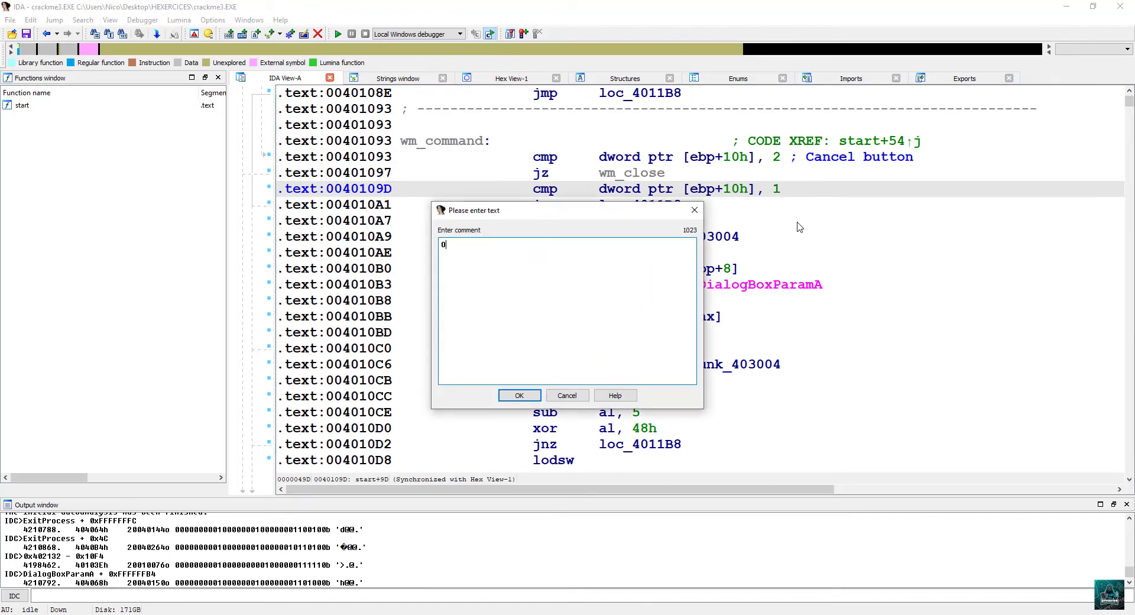
pyautogui.write('K button')
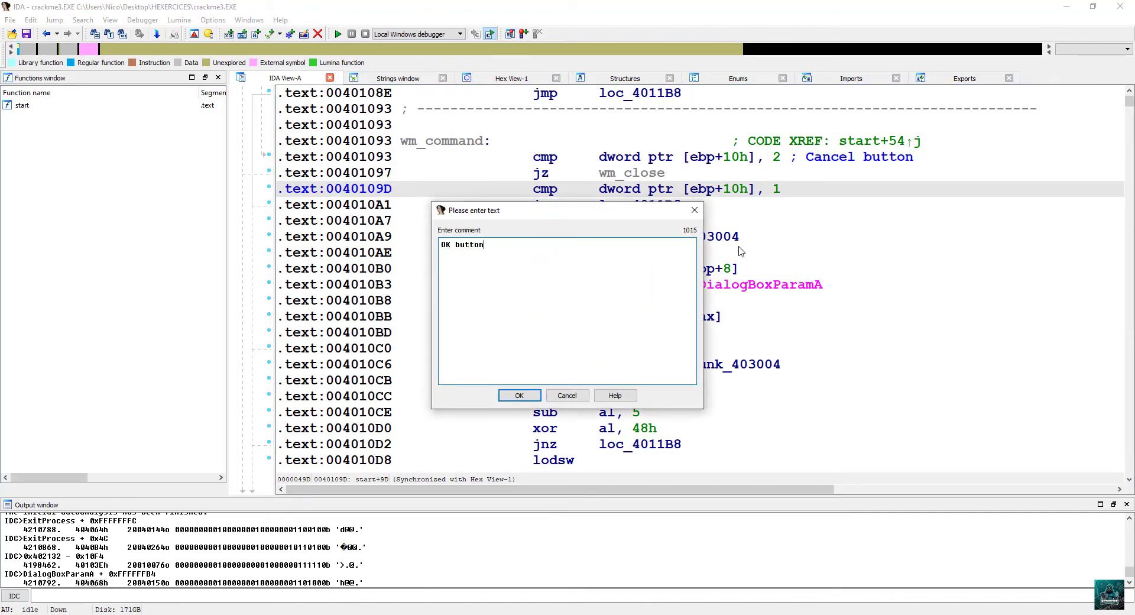
pyautogui.click(519, 394)
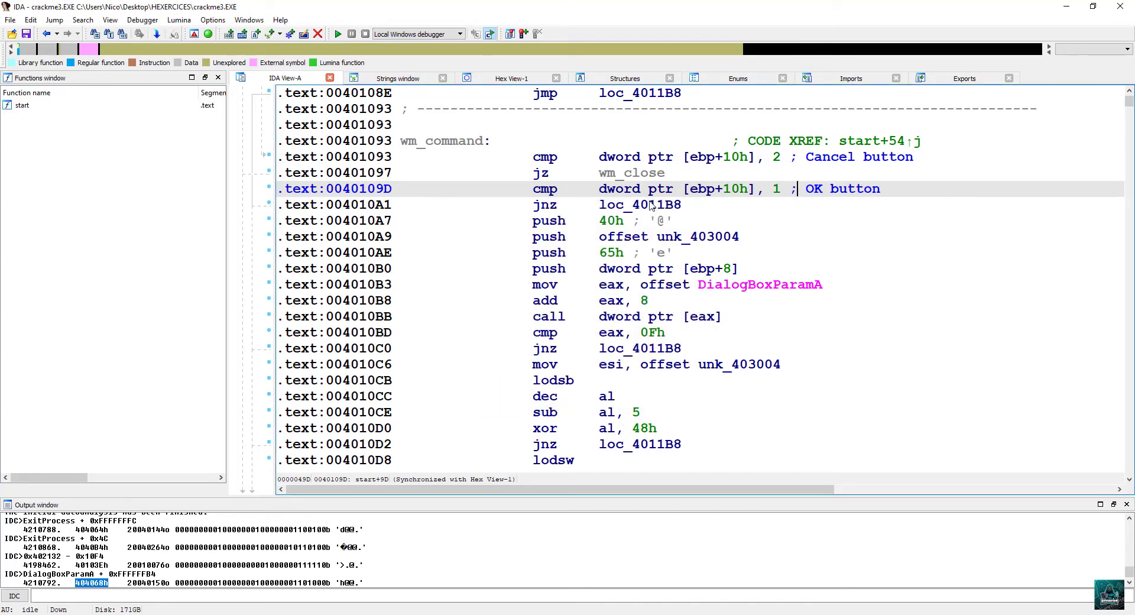
pyautogui.click(544, 204)
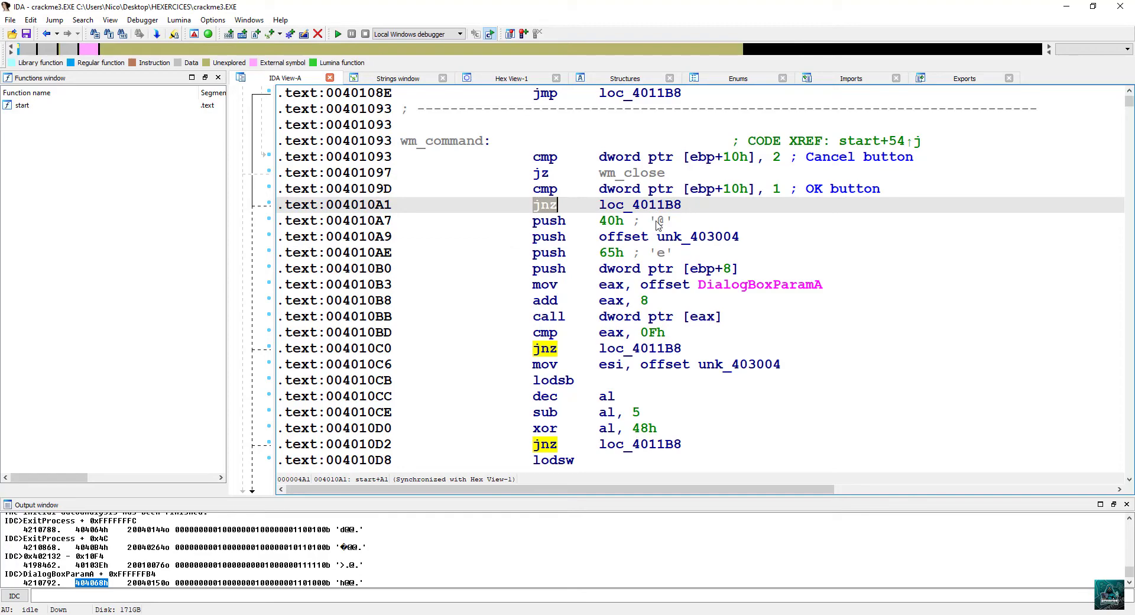
pyautogui.moveTo(639, 205)
pyautogui.write('continue_parsing_wm')
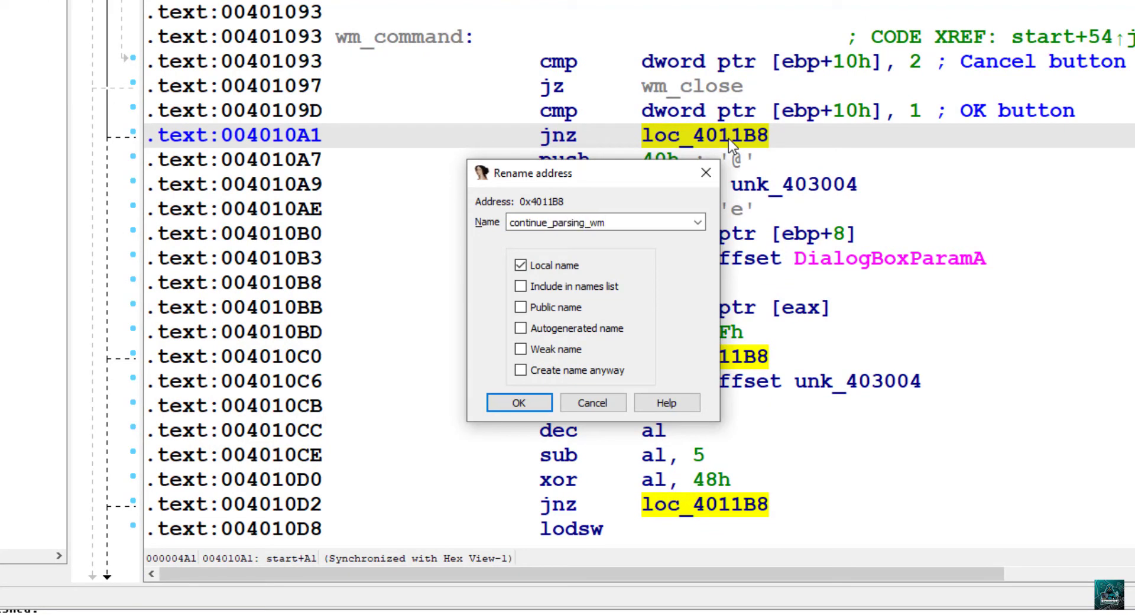
# Step: Name loc_4011B8 continue_parsing_wm_messages so every jump to it reads that label
pyautogui.write('_messages')
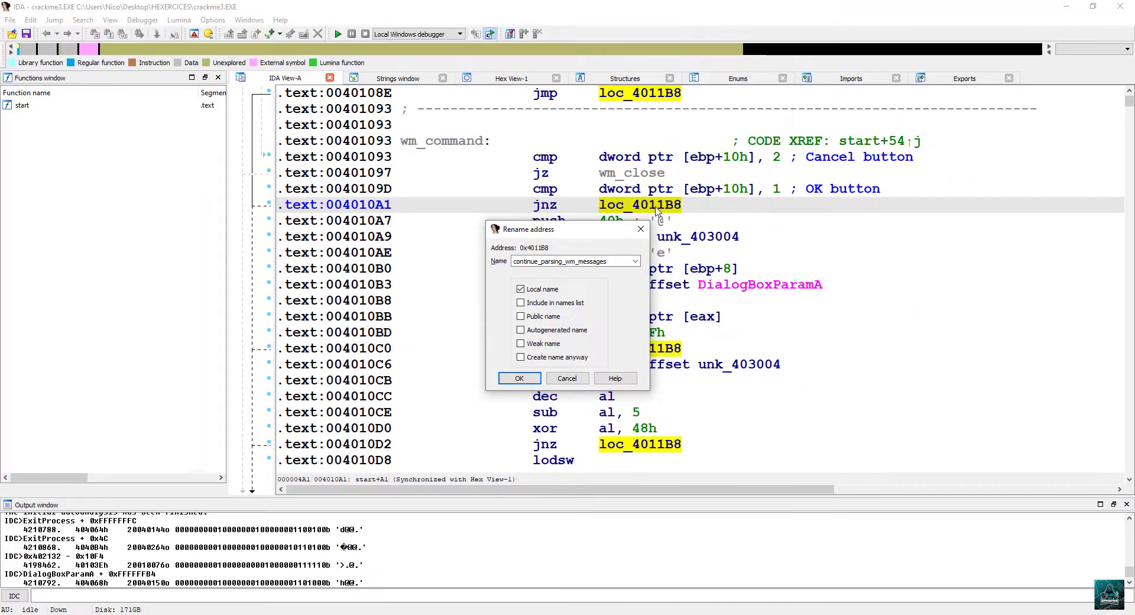
pyautogui.click(519, 379)
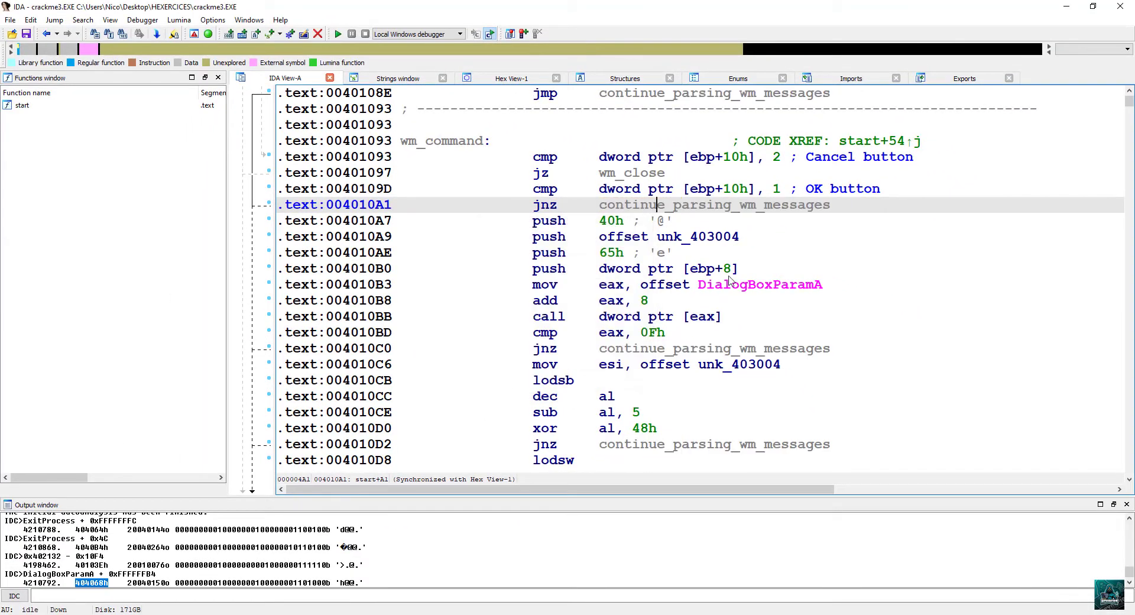
pyautogui.click(759, 283)
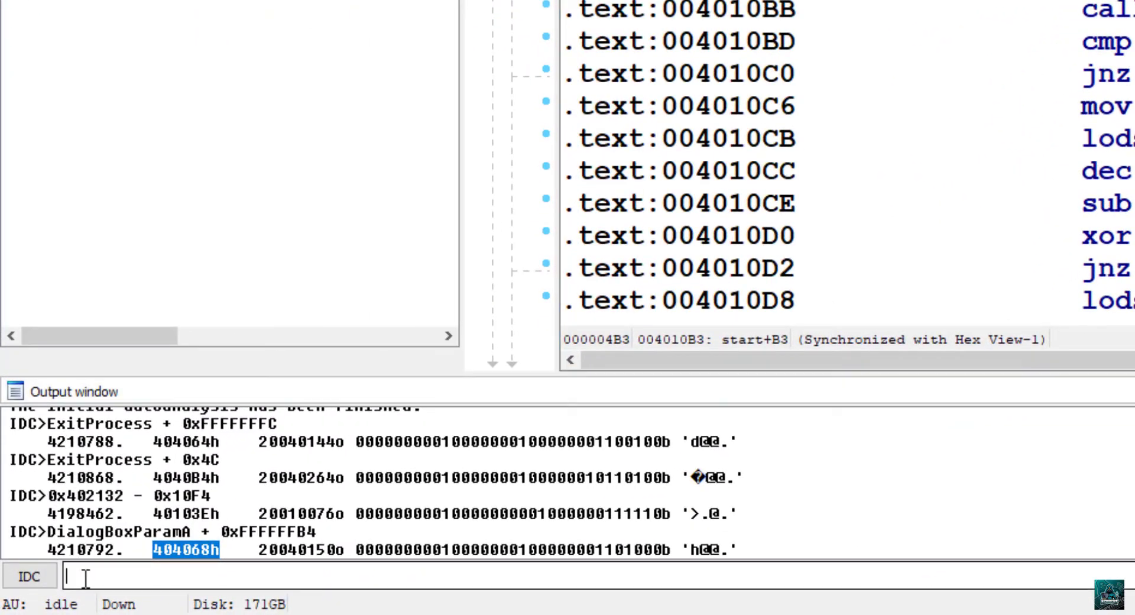
# Step: Evaluate DialogBoxParamA + 8, then show the call at 004010BB as GetDlgItemTextA
pyautogui.write('DialogBoxParamA + 8')
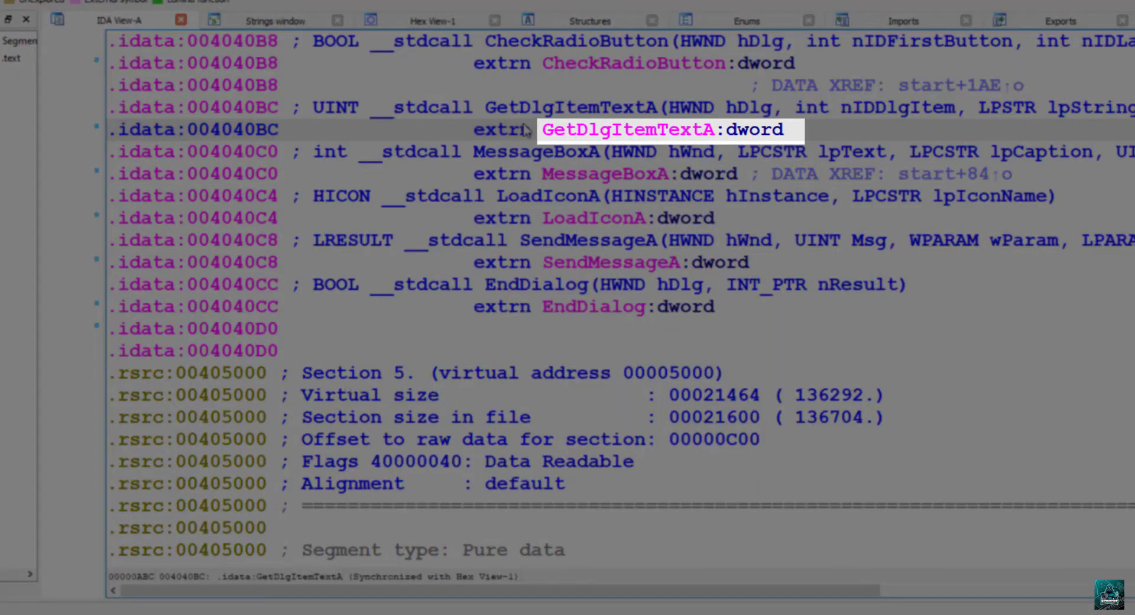
pyautogui.click(569, 108)
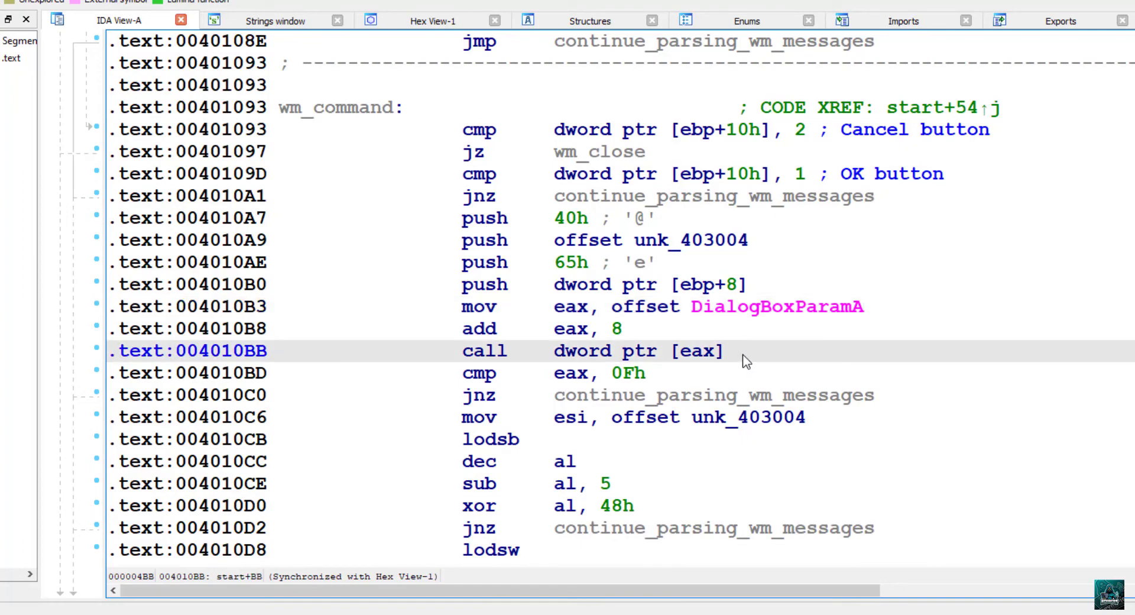
pyautogui.rightClick(746, 362)
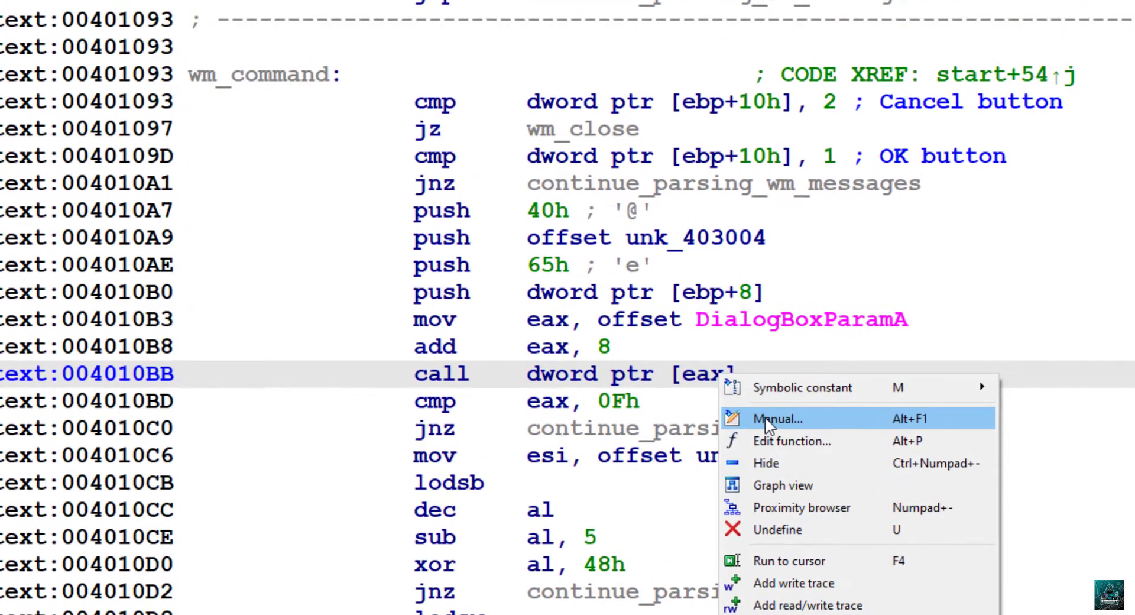
pyautogui.click(776, 418)
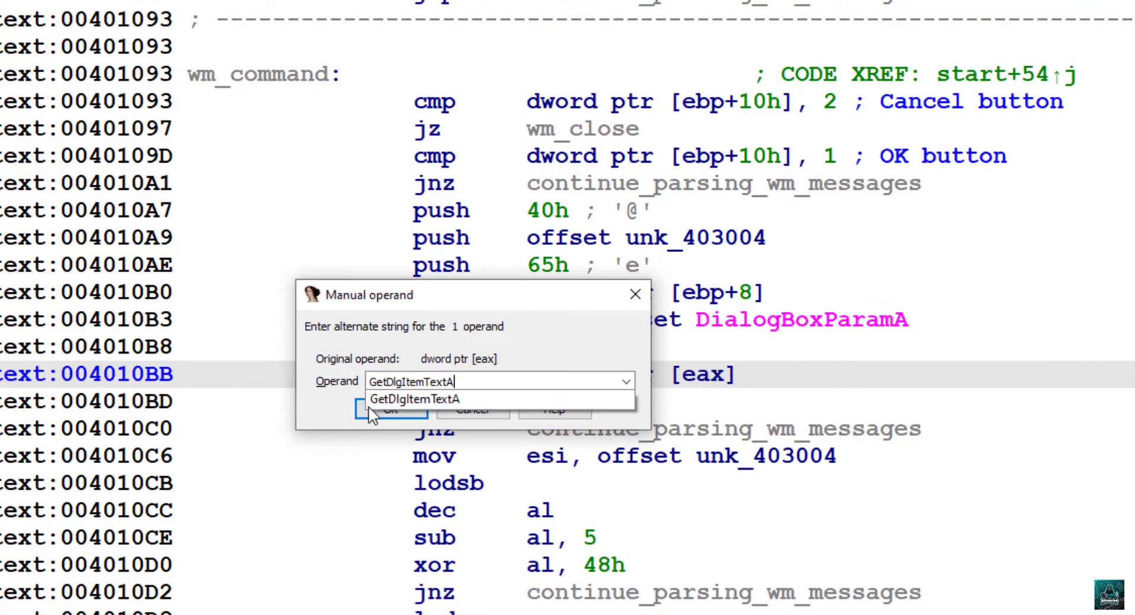
pyautogui.click(388, 409)
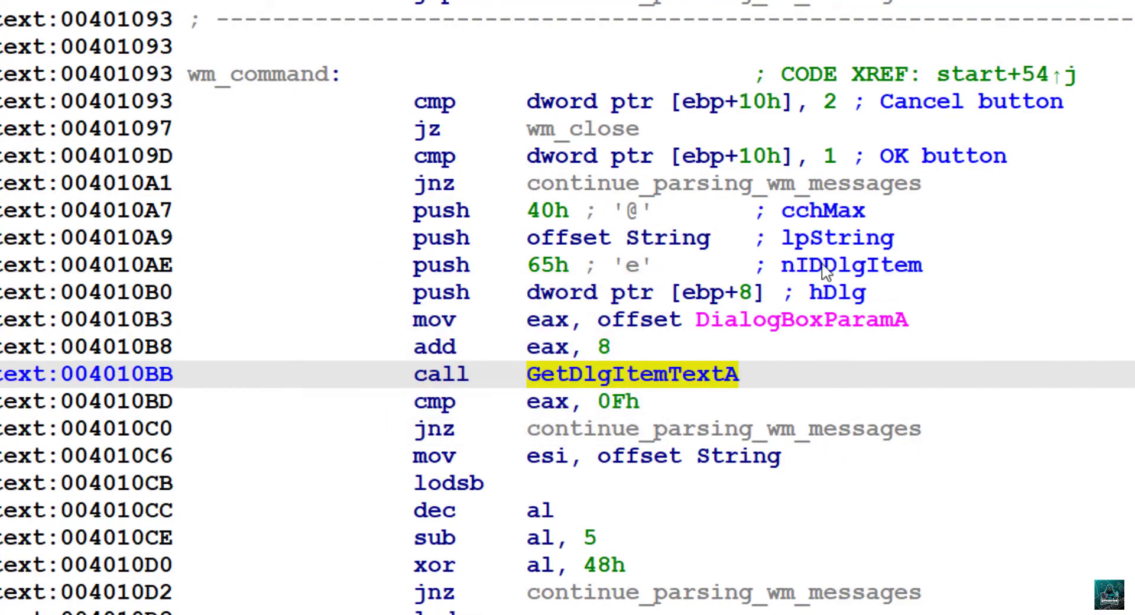